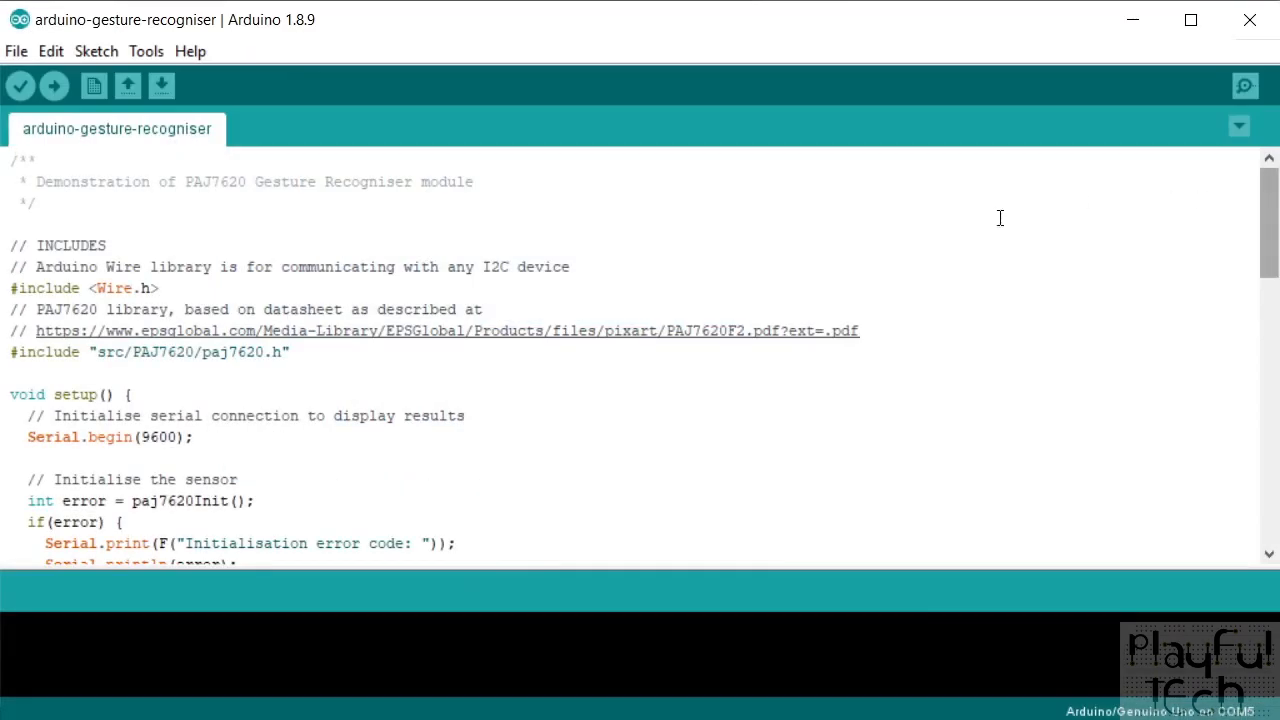
mouse_move(152, 288)
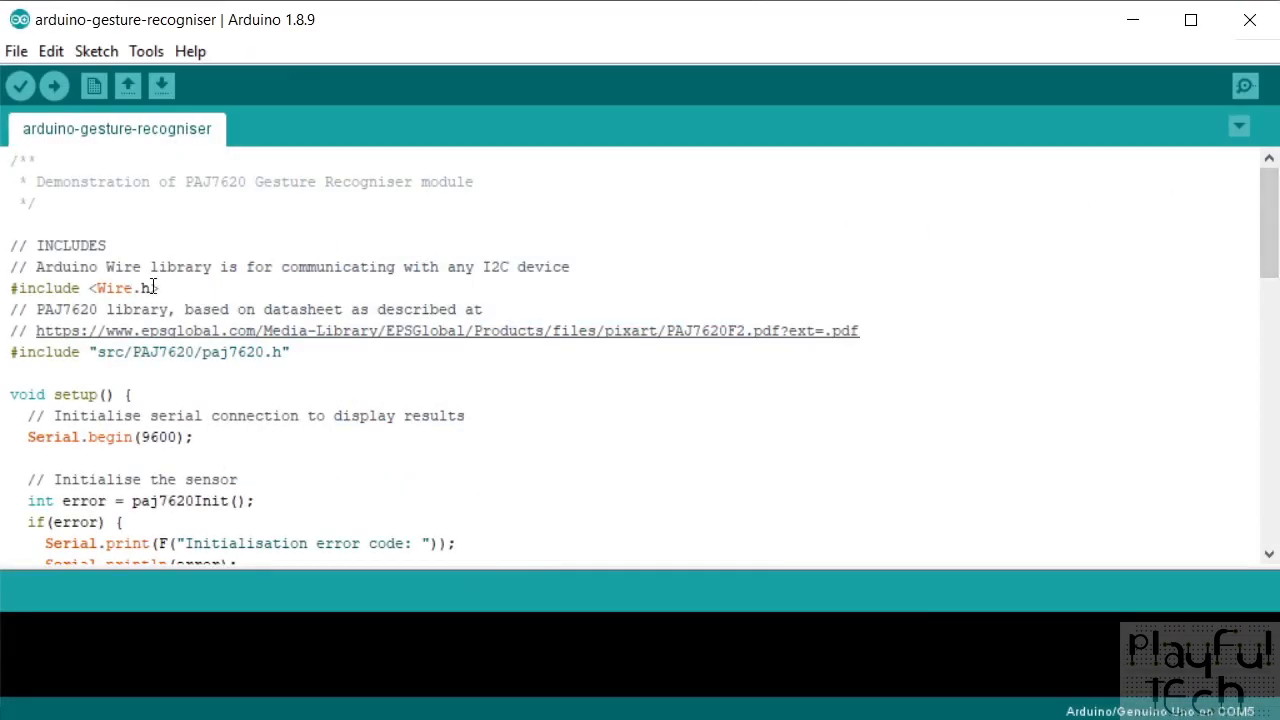
double_click(118, 288)
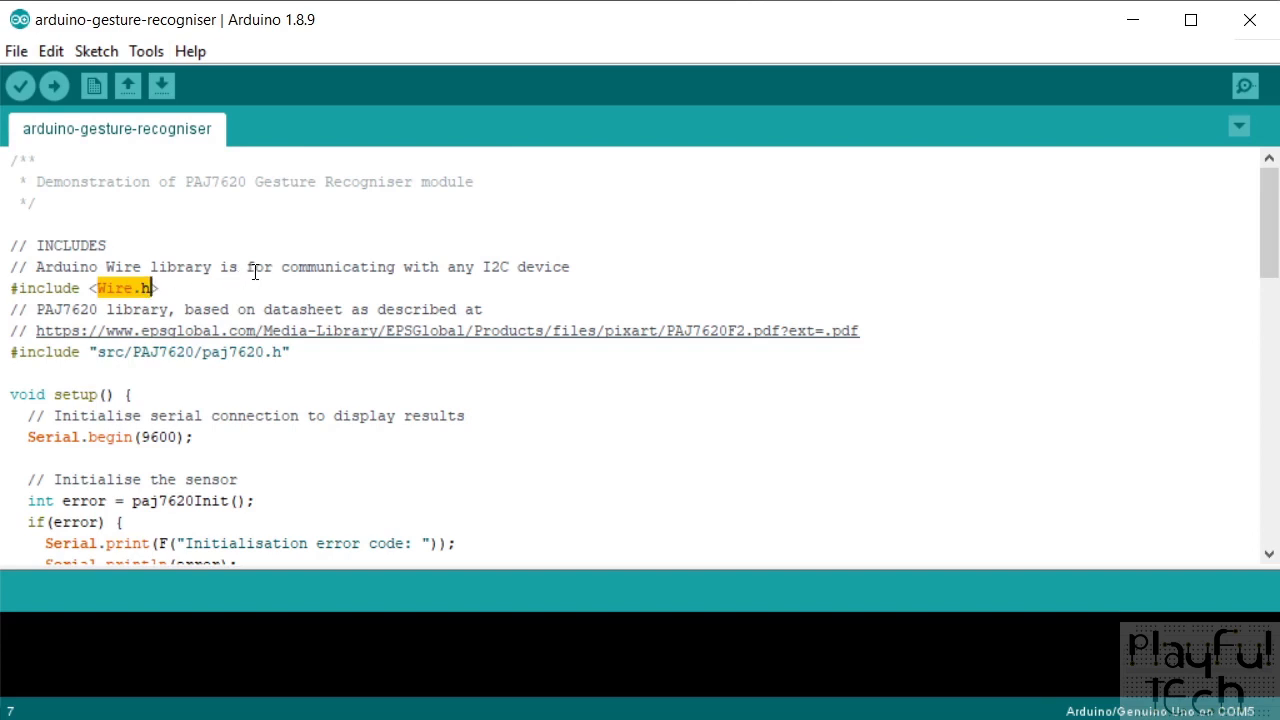
click(282, 351)
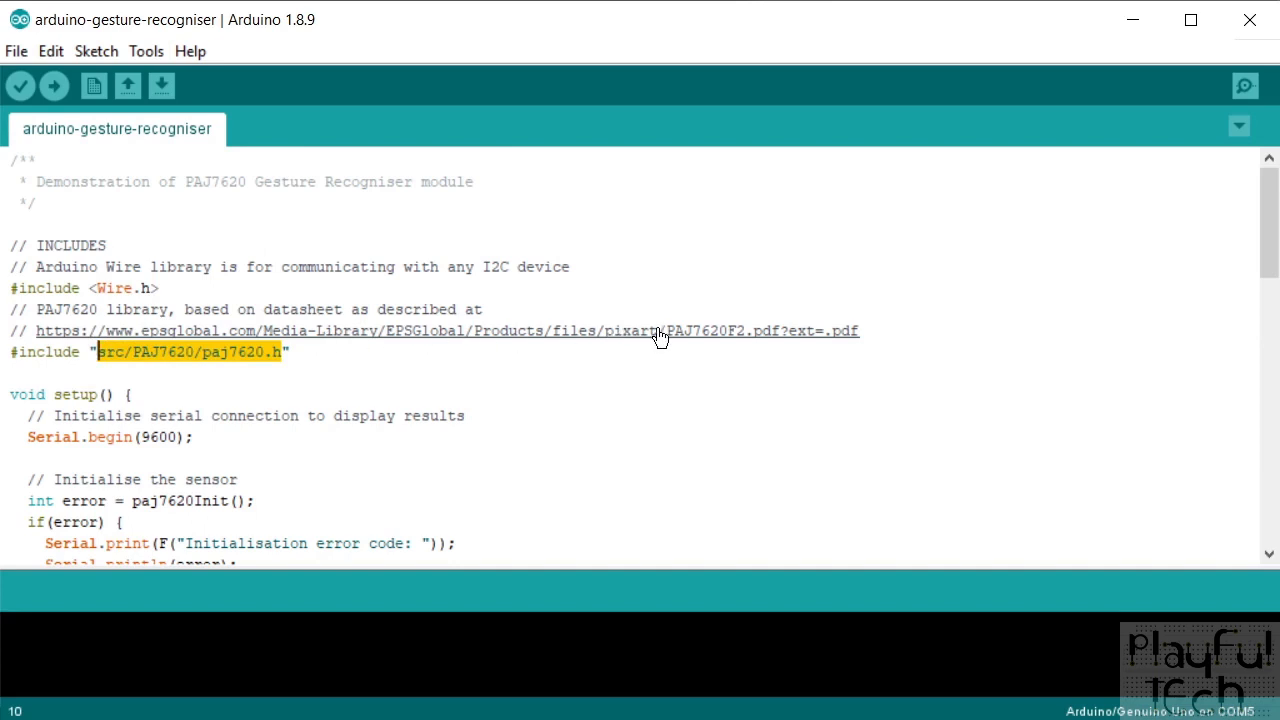
mouse_move(96, 336)
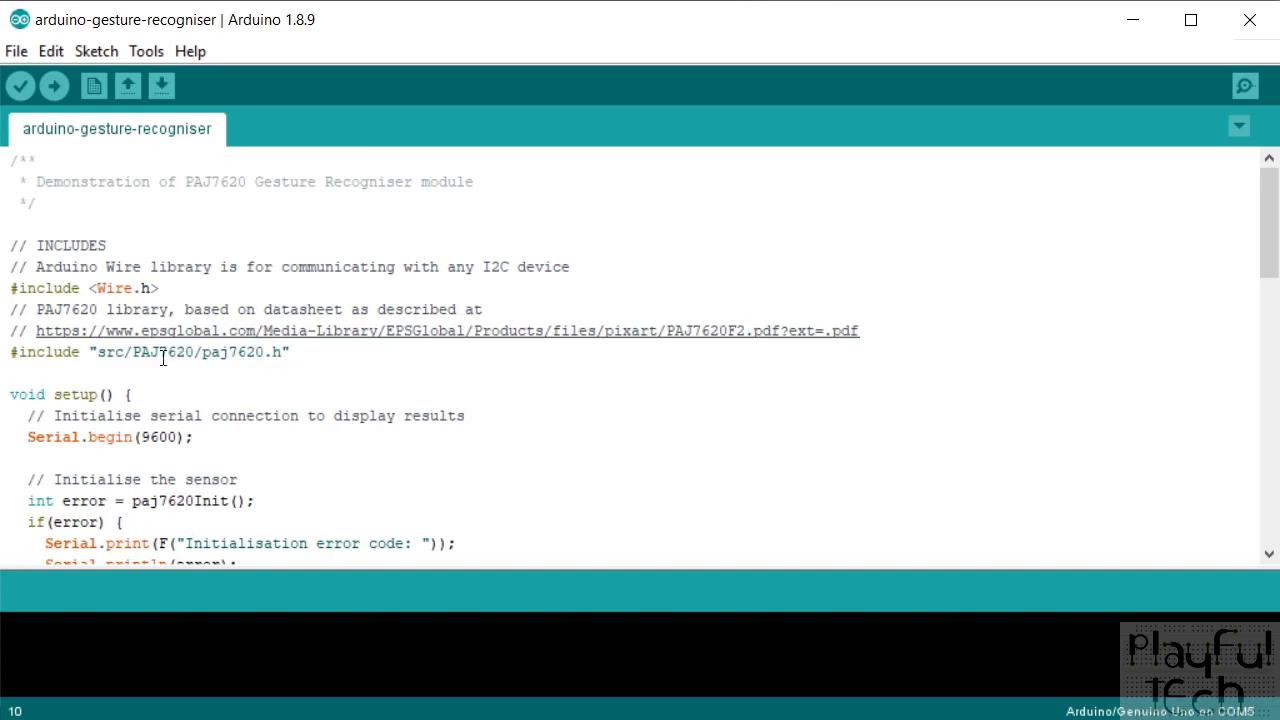
double_click(110, 351)
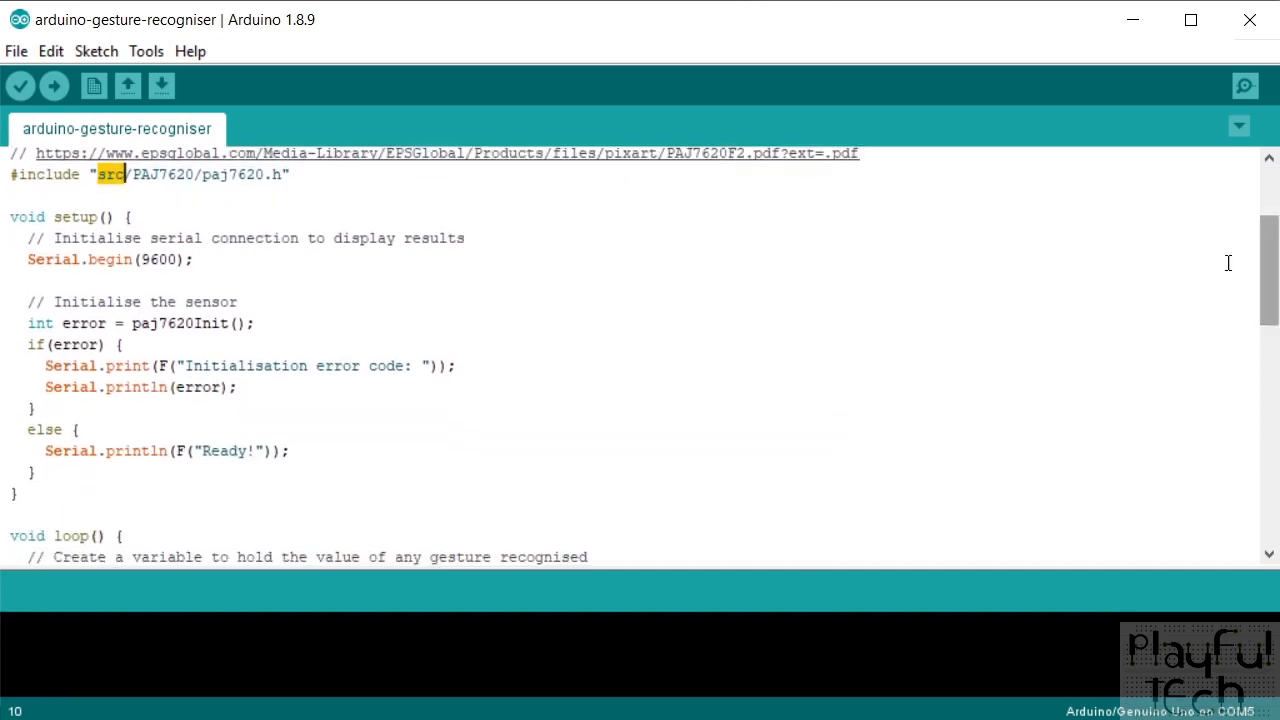
double_click(52, 259)
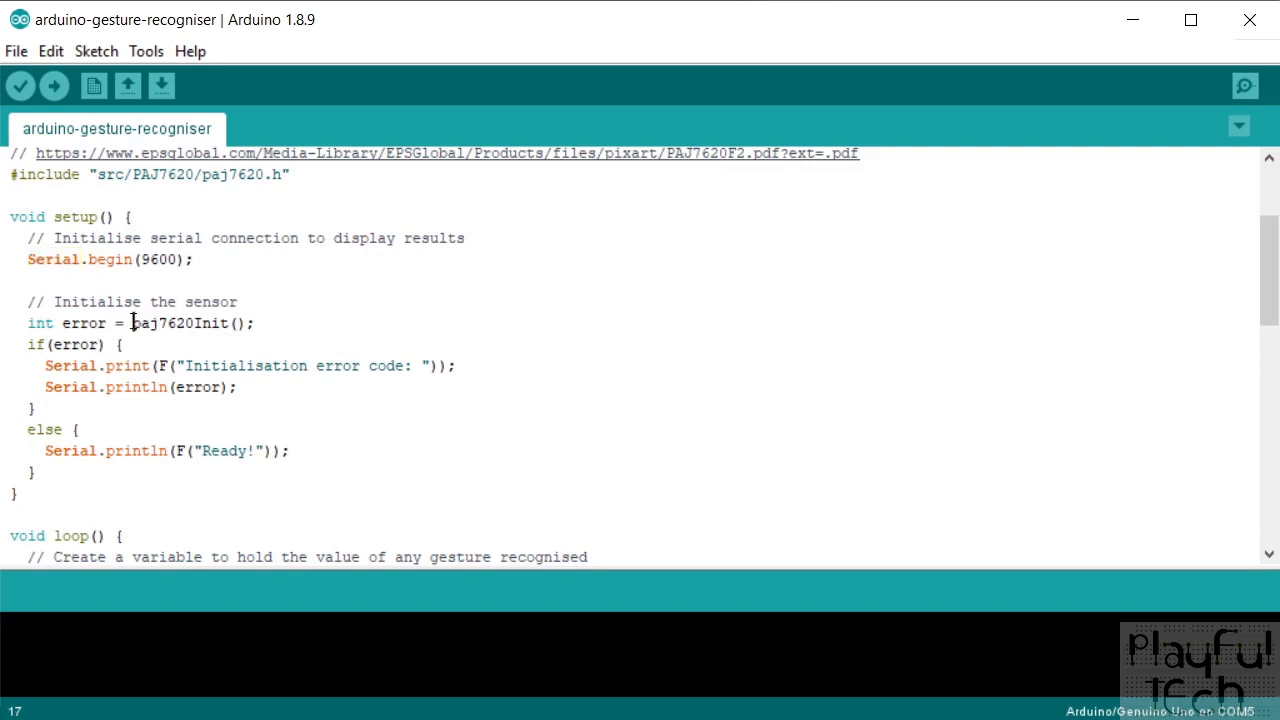
double_click(178, 323)
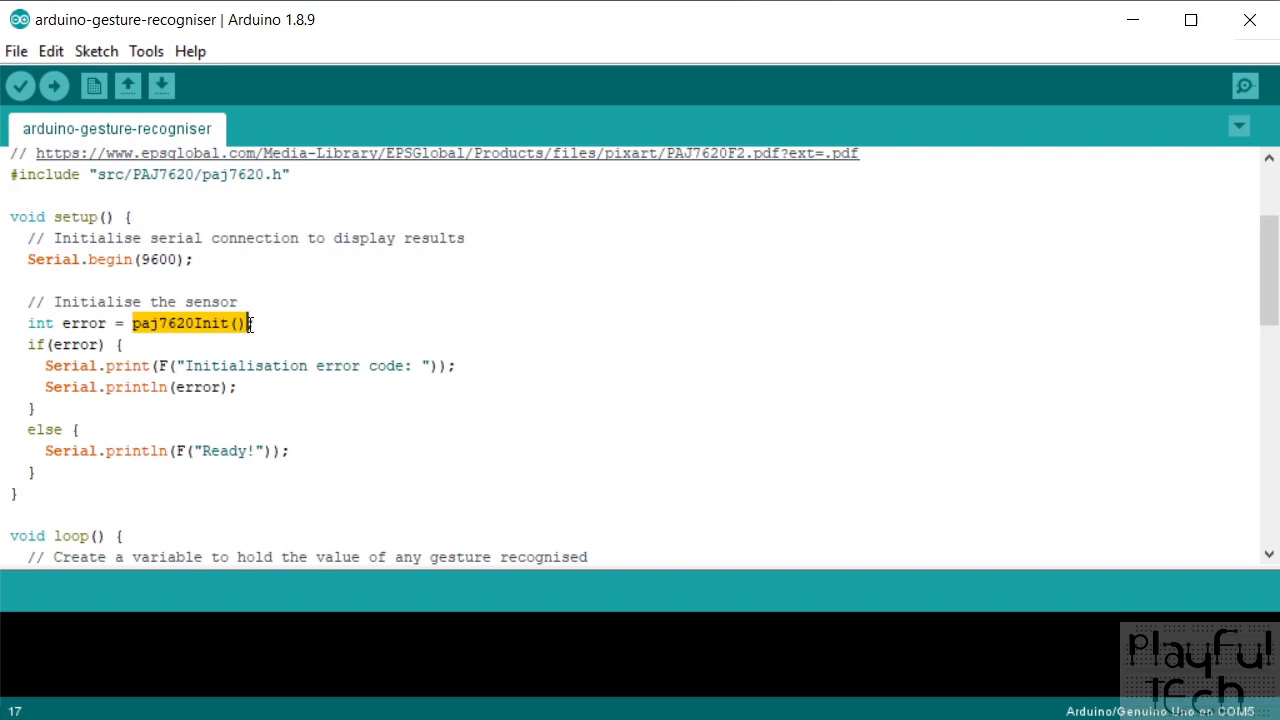
double_click(84, 322)
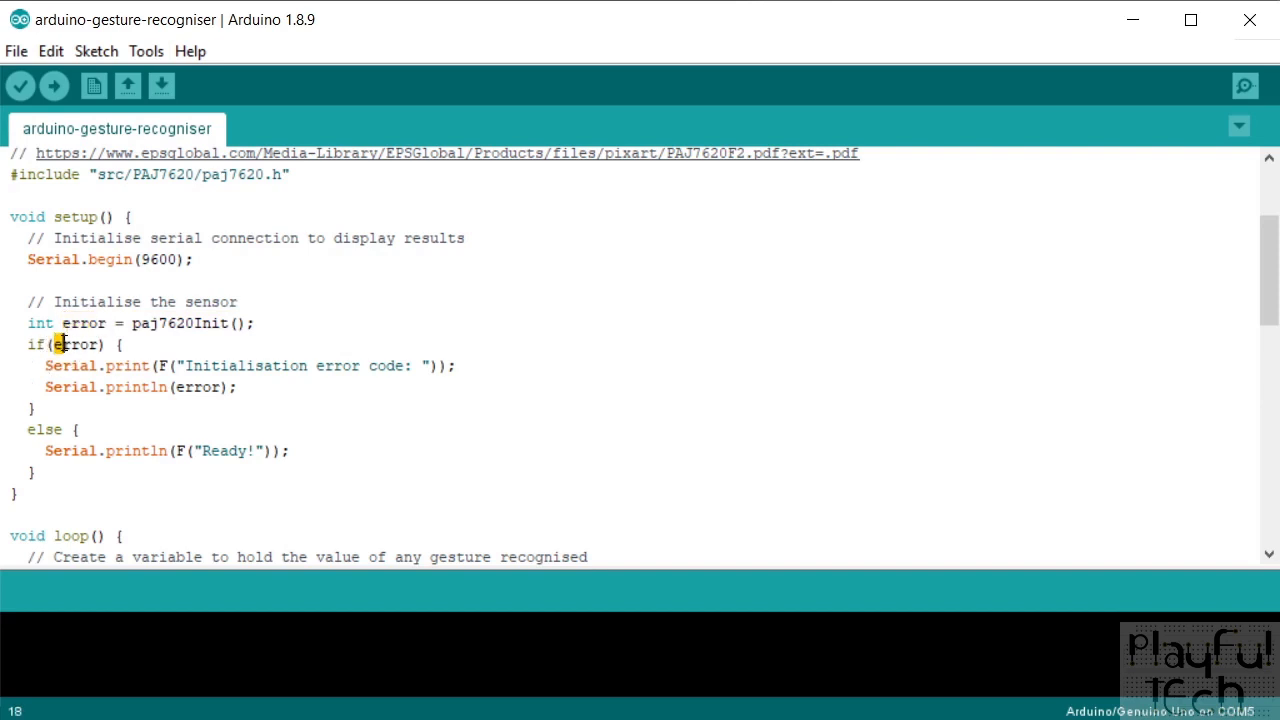
drag(46, 365, 237, 387)
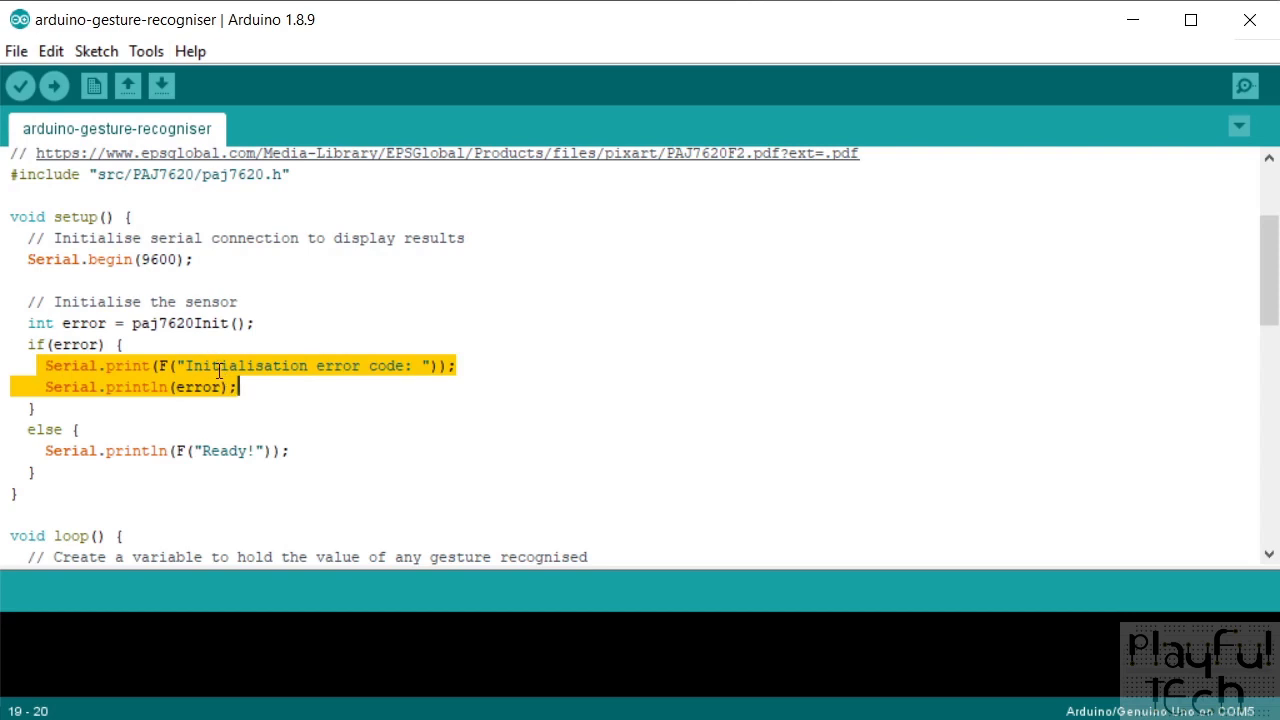
click(237, 390)
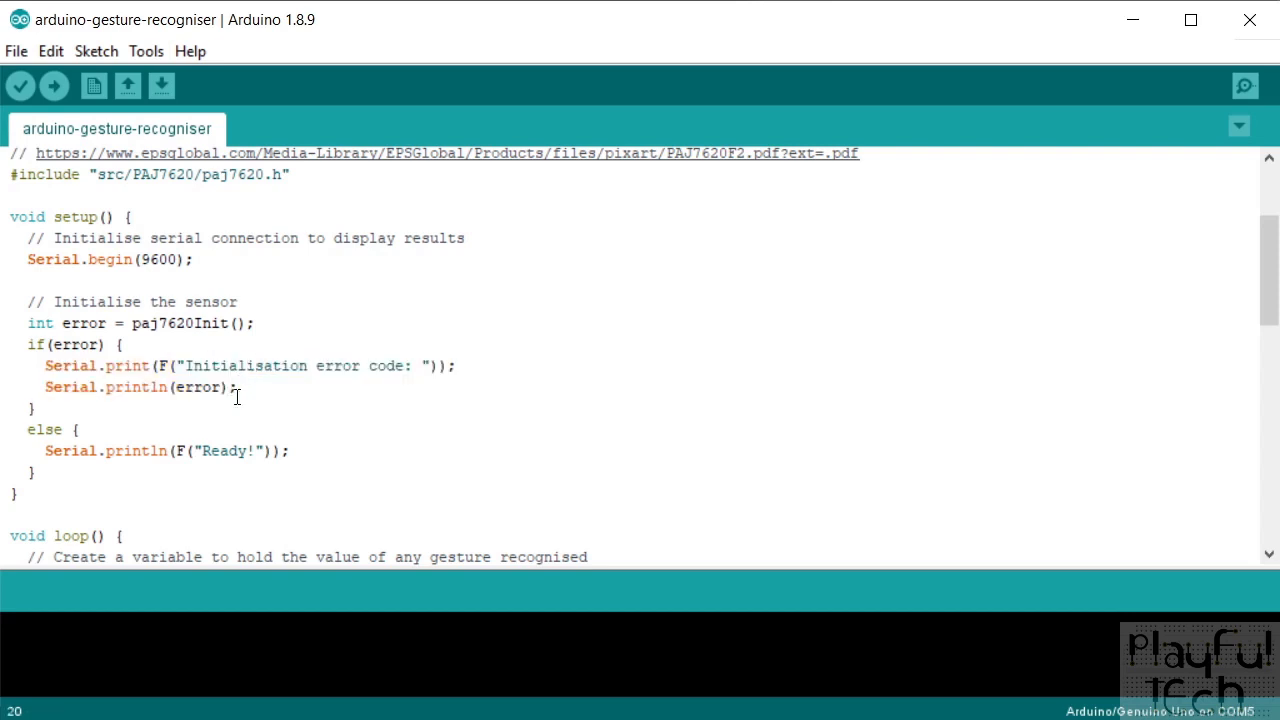
triple_click(167, 451)
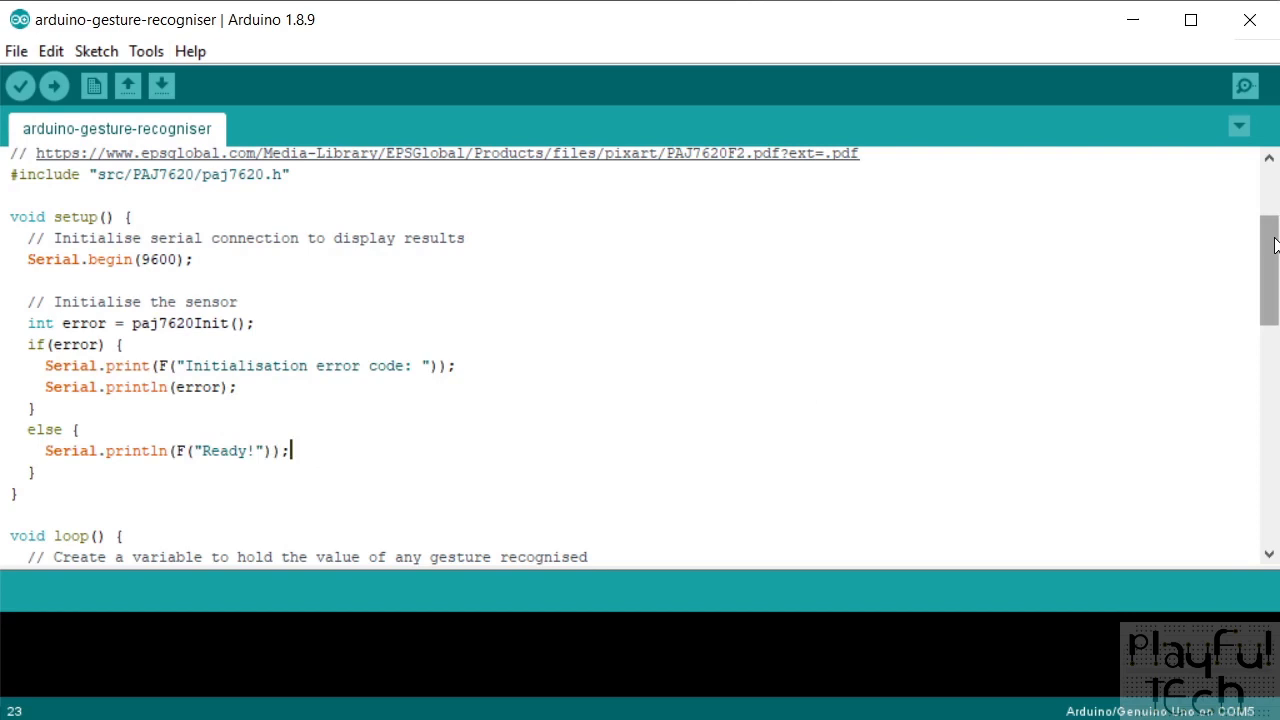
double_click(180, 322)
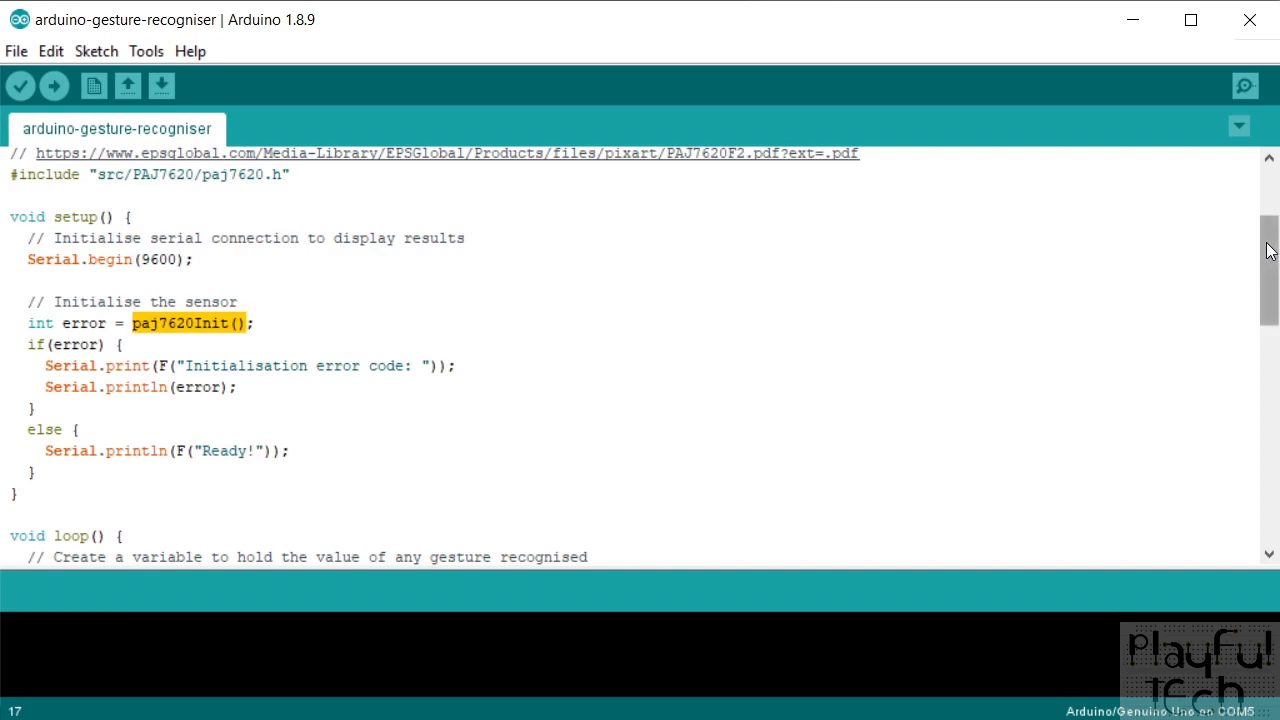
scroll(down, 3)
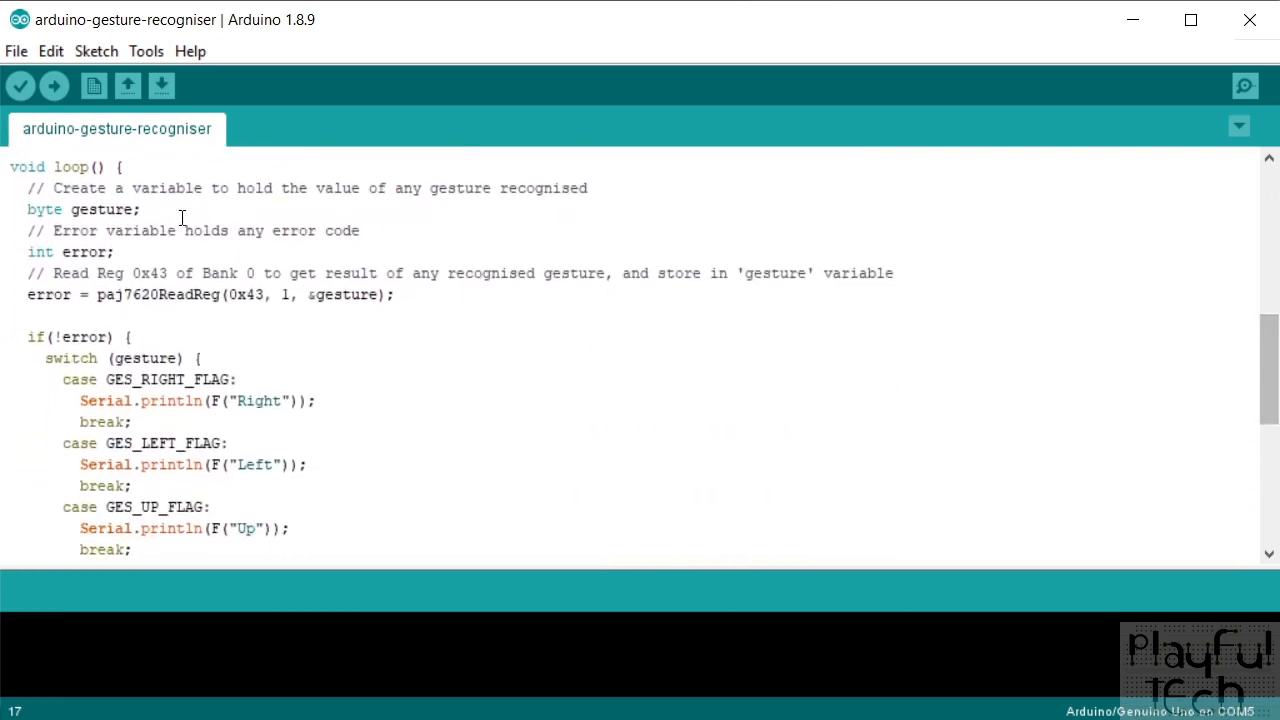
double_click(101, 209)
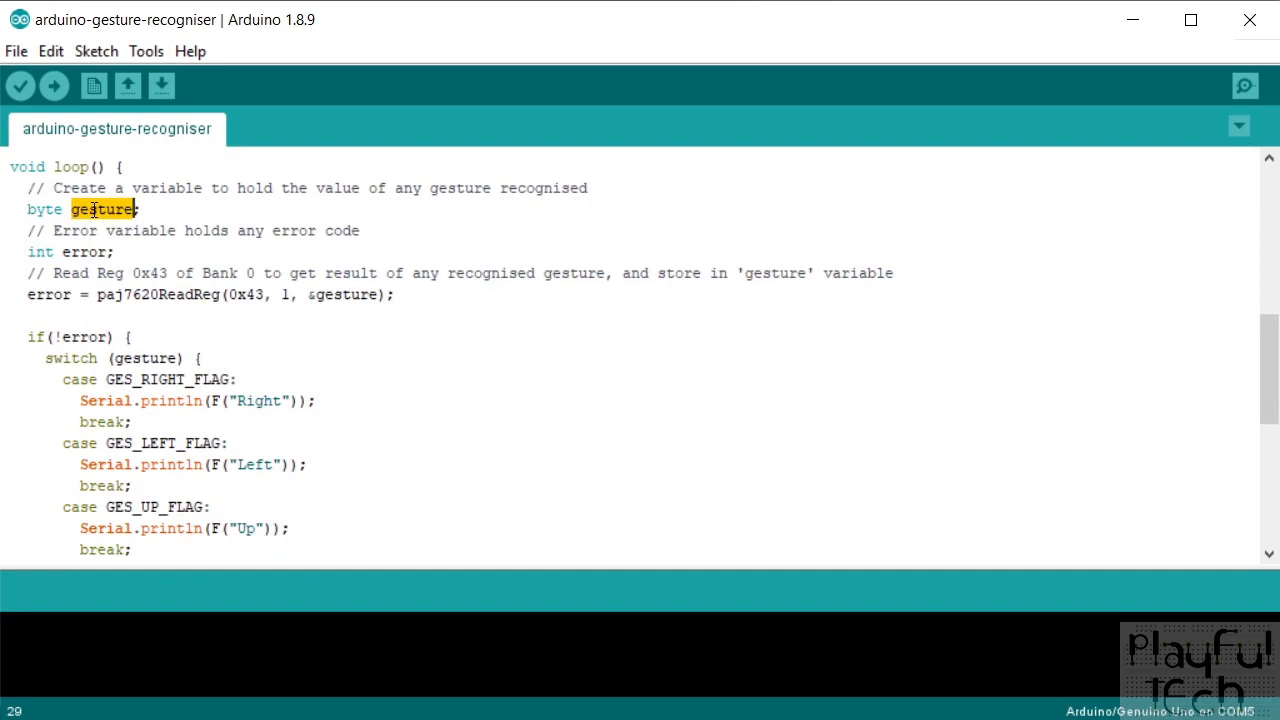
mouse_move(95, 251)
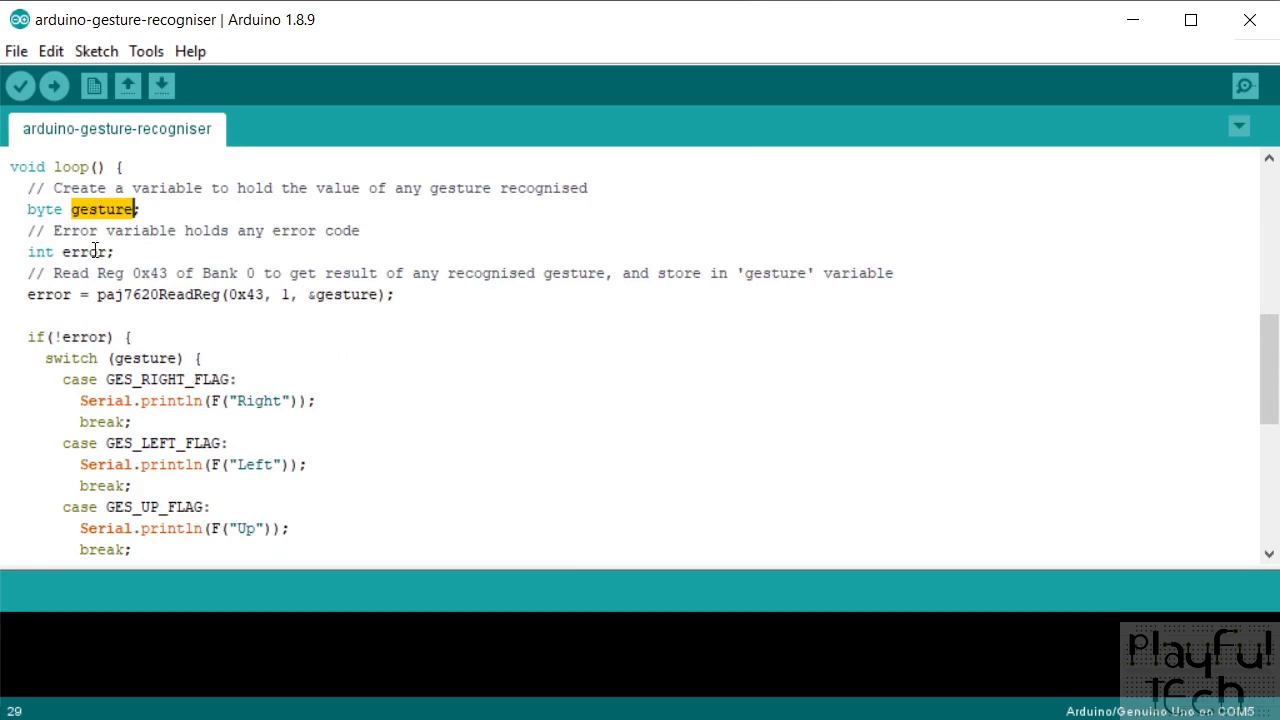
double_click(85, 251)
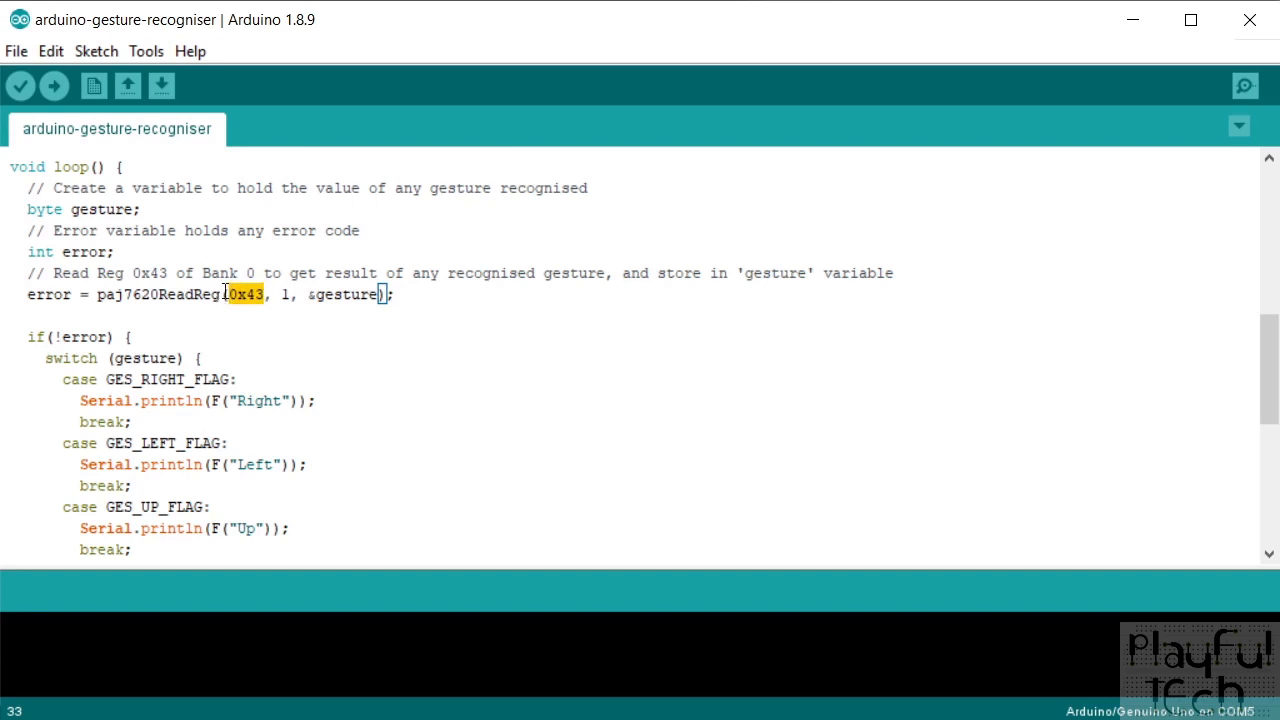
mouse_move(222, 294)
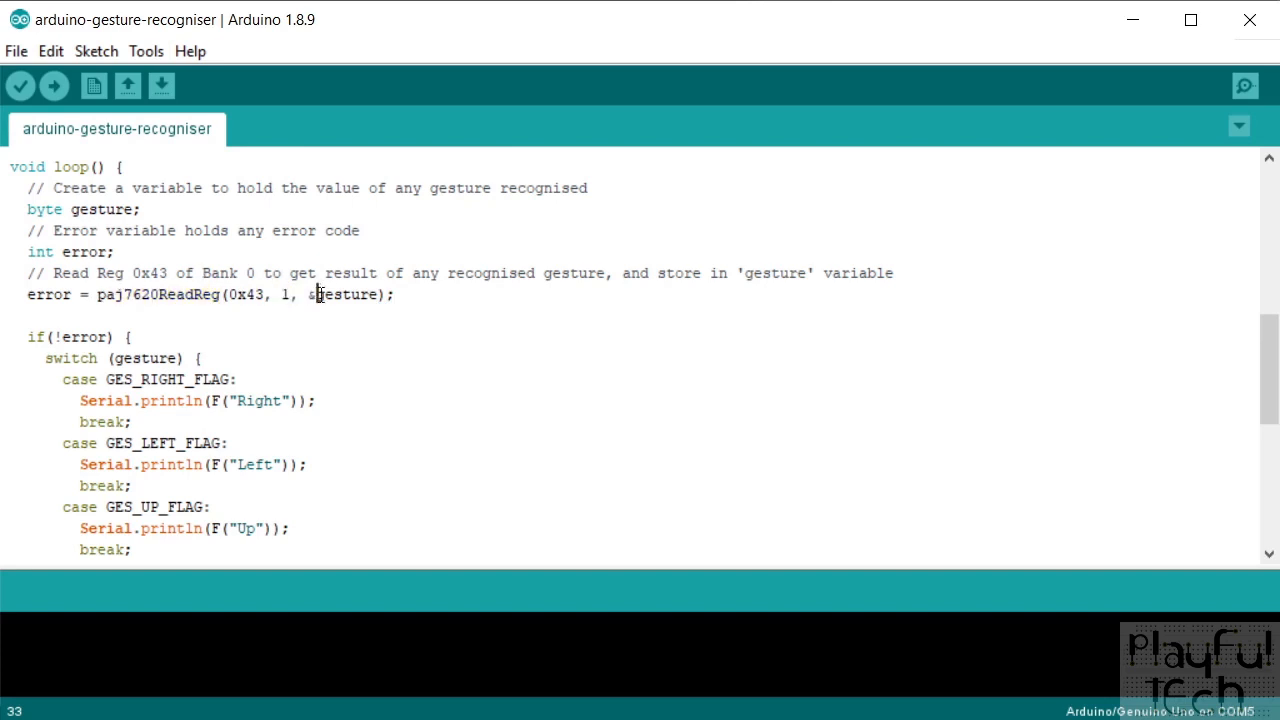
double_click(349, 294)
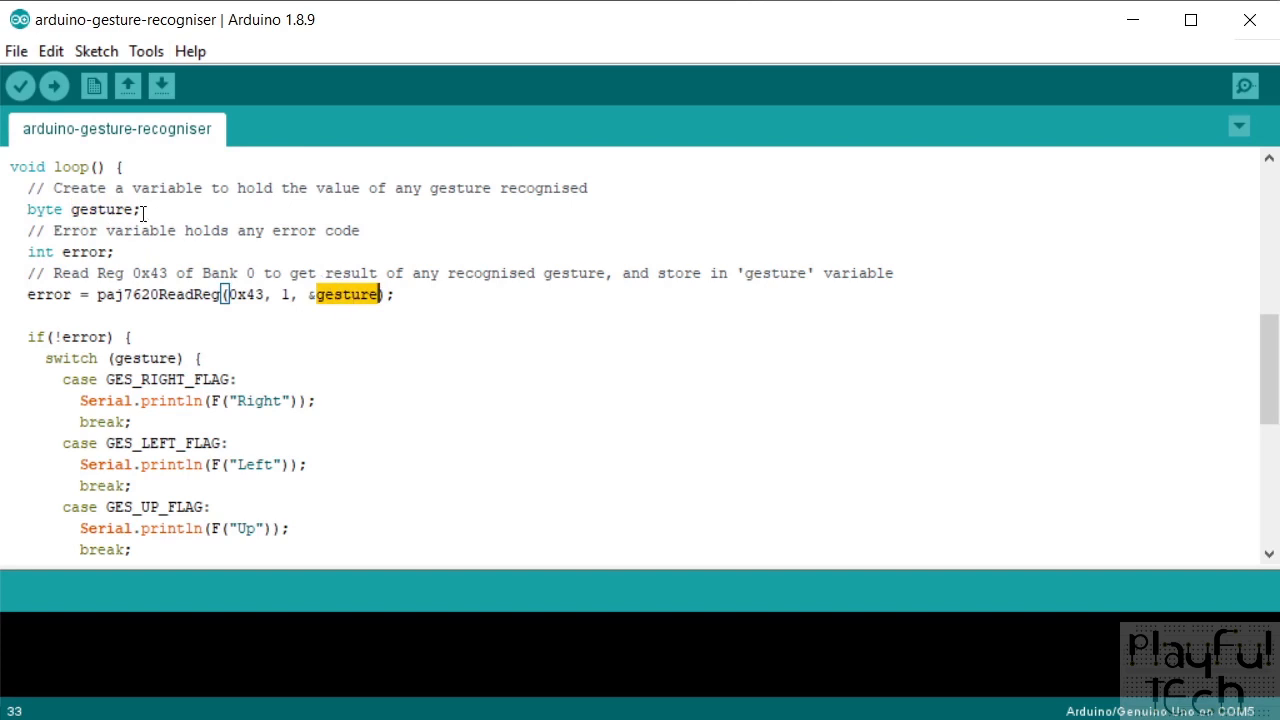
double_click(51, 294)
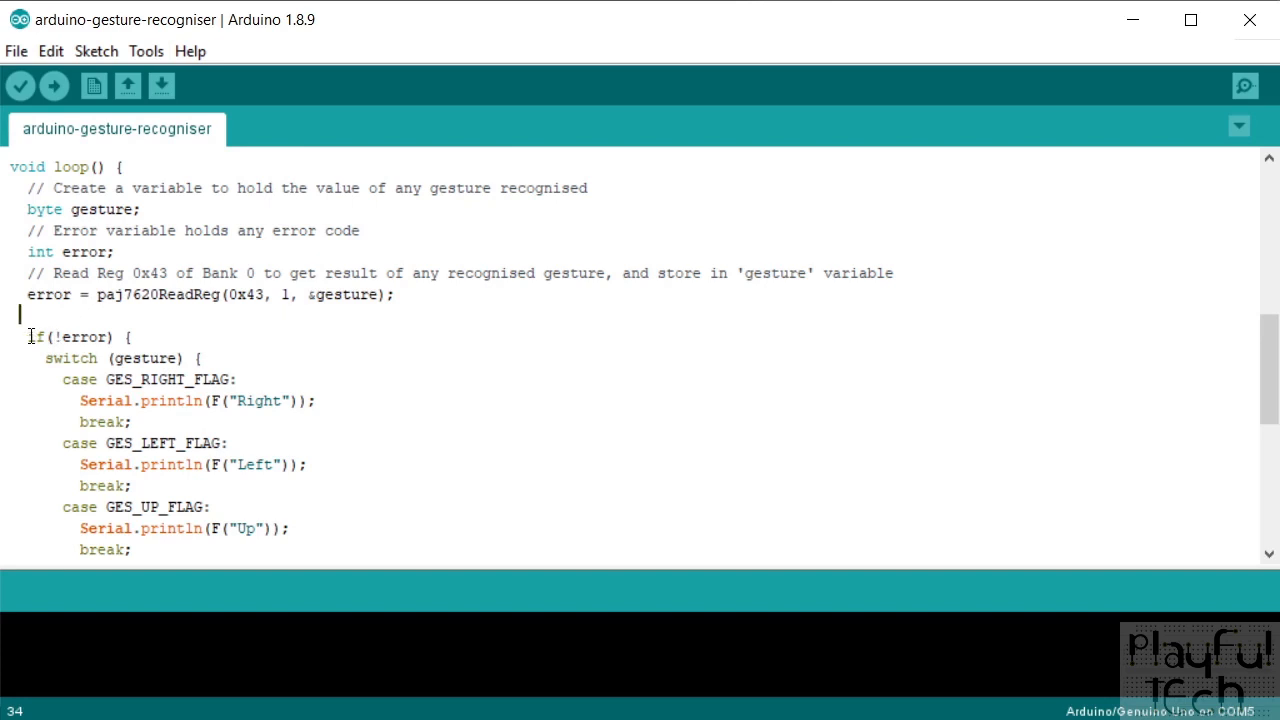
double_click(72, 336)
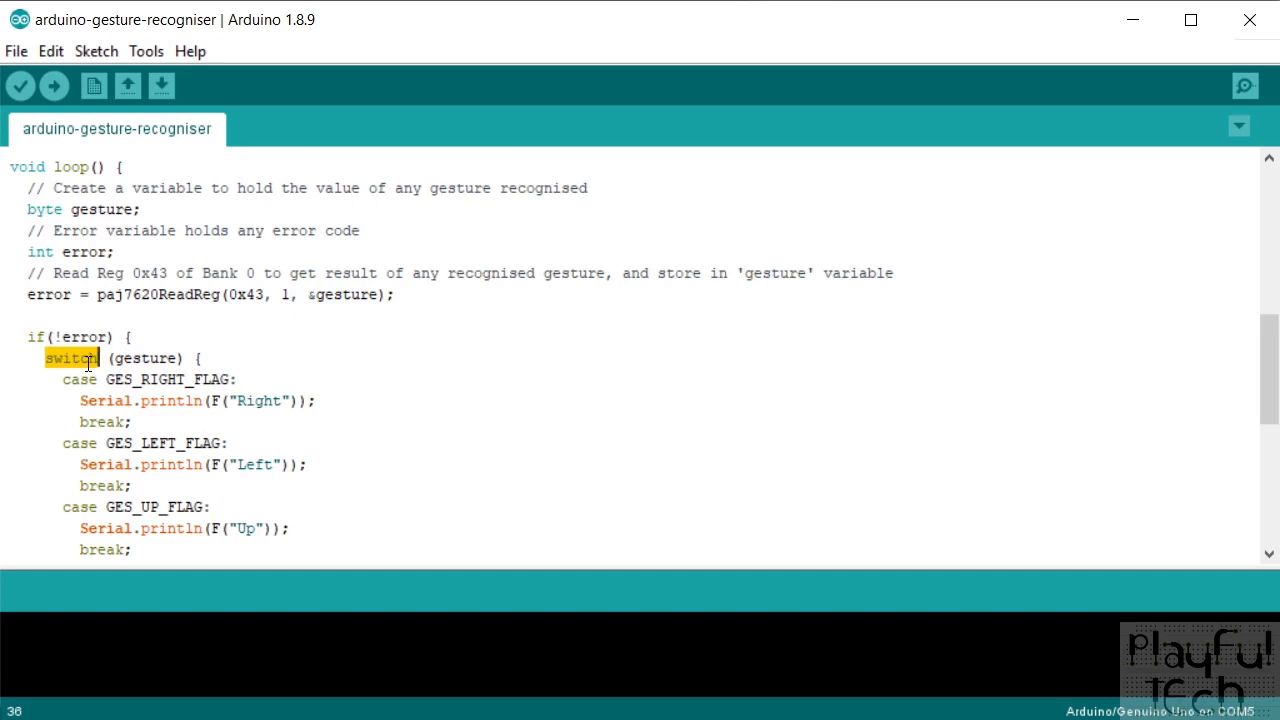
mouse_move(438, 333)
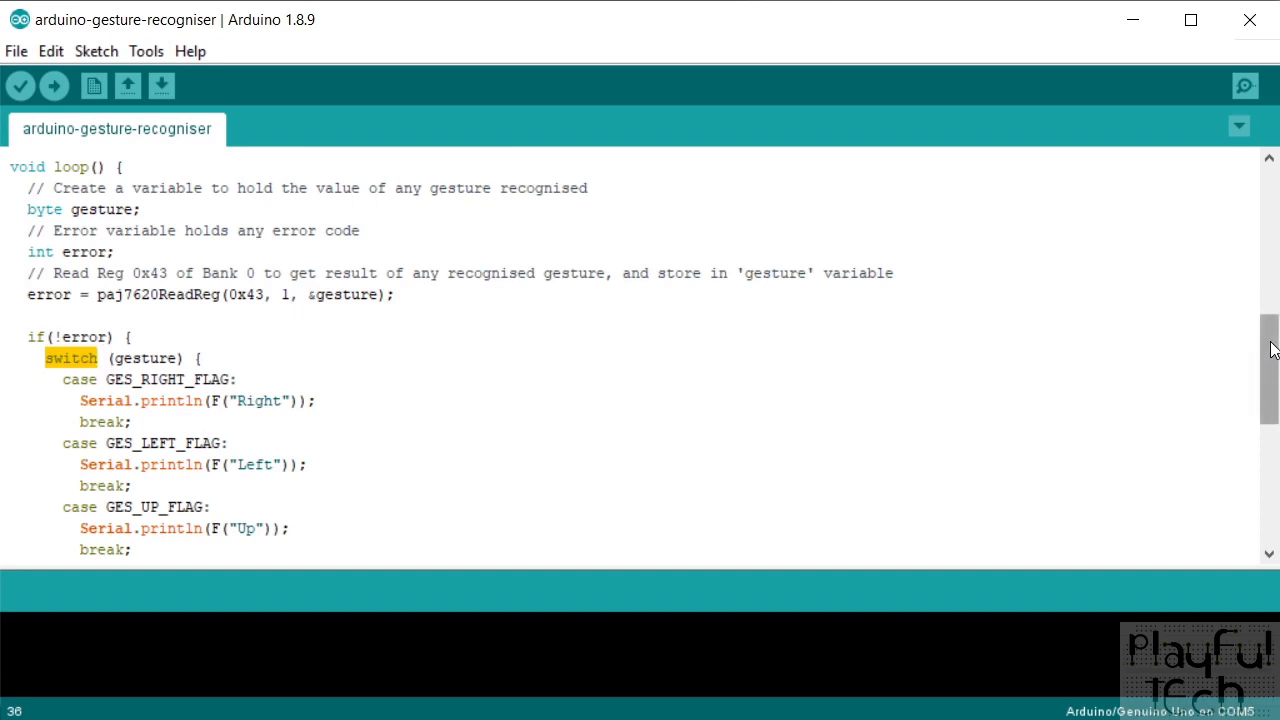
scroll(down, 3)
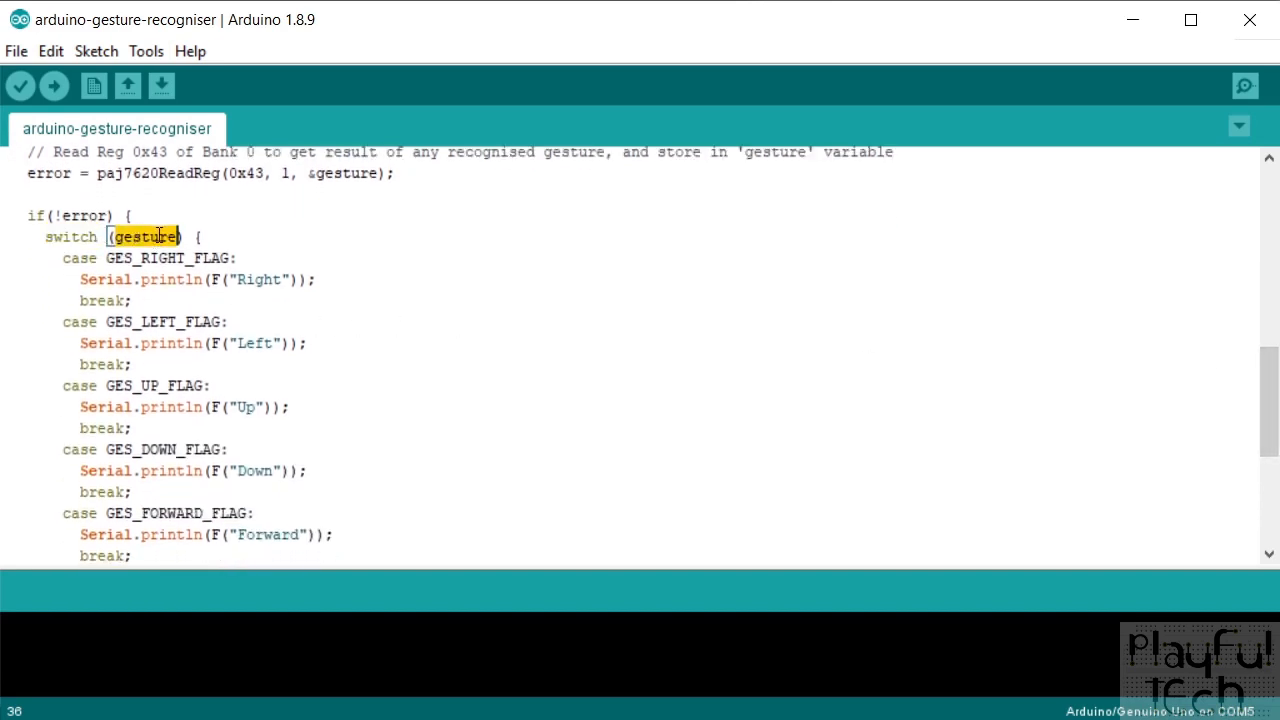
double_click(188, 257)
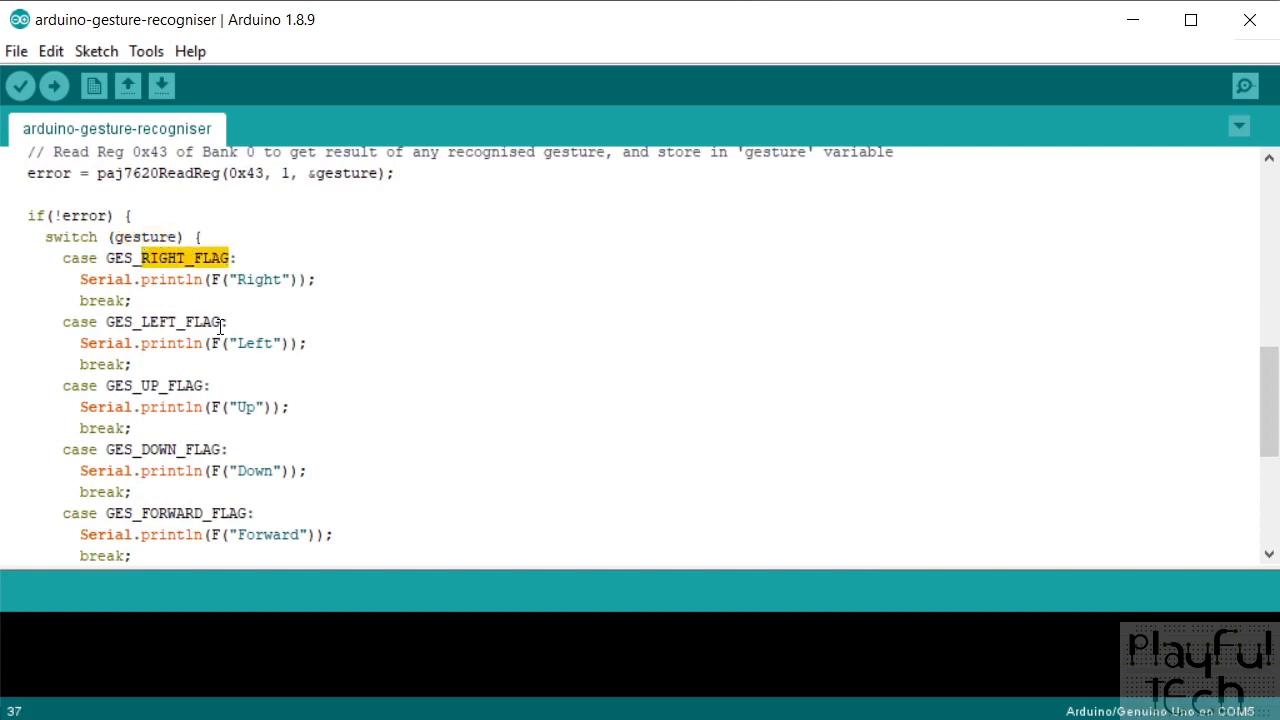
double_click(180, 385)
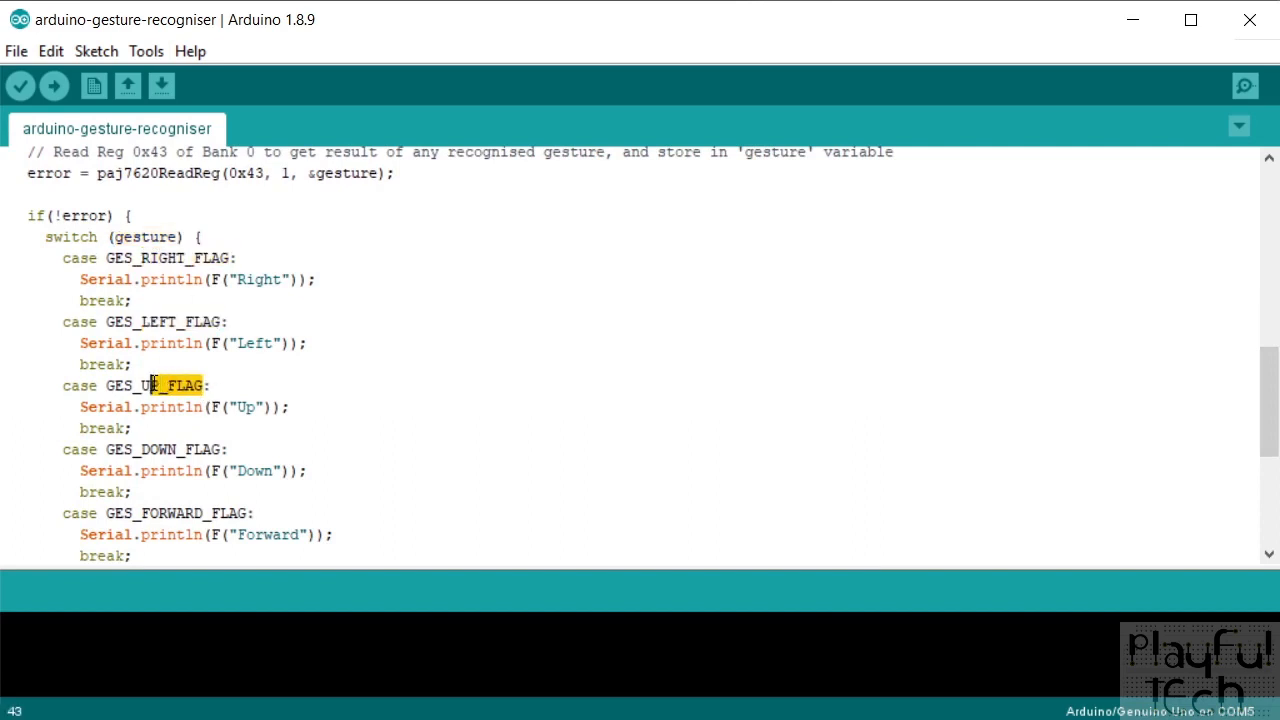
double_click(185, 449)
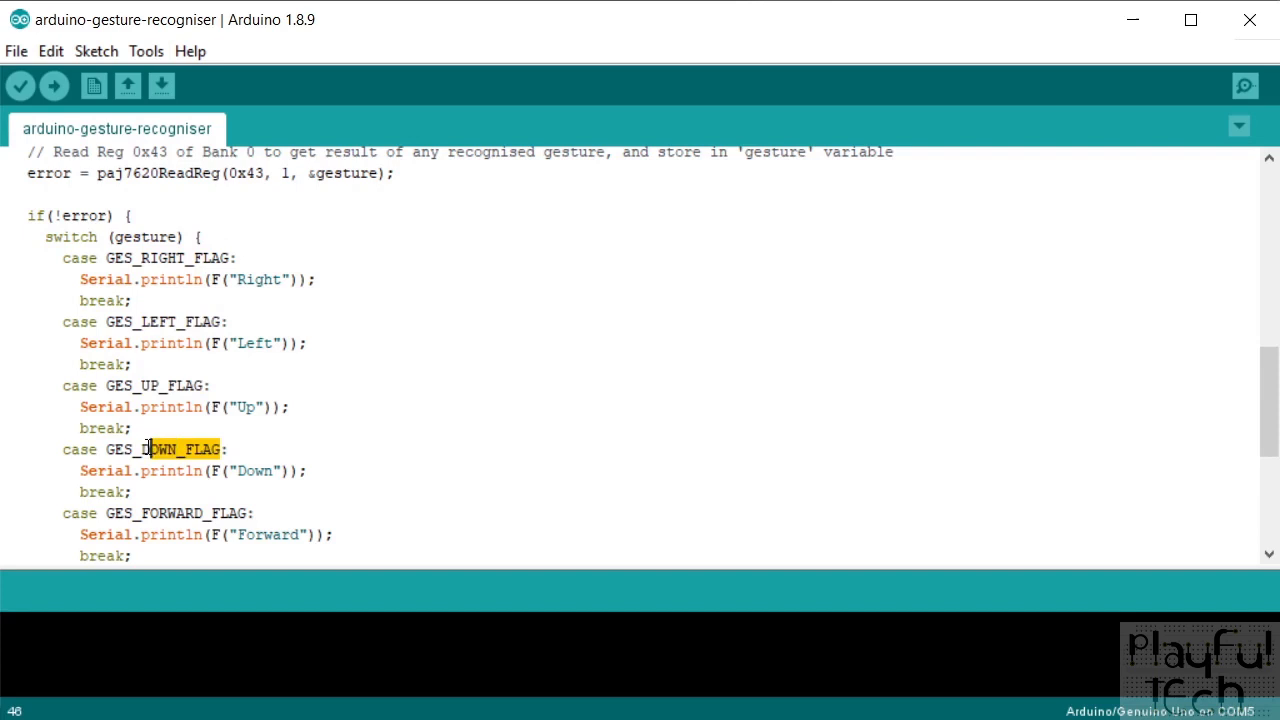
double_click(192, 513)
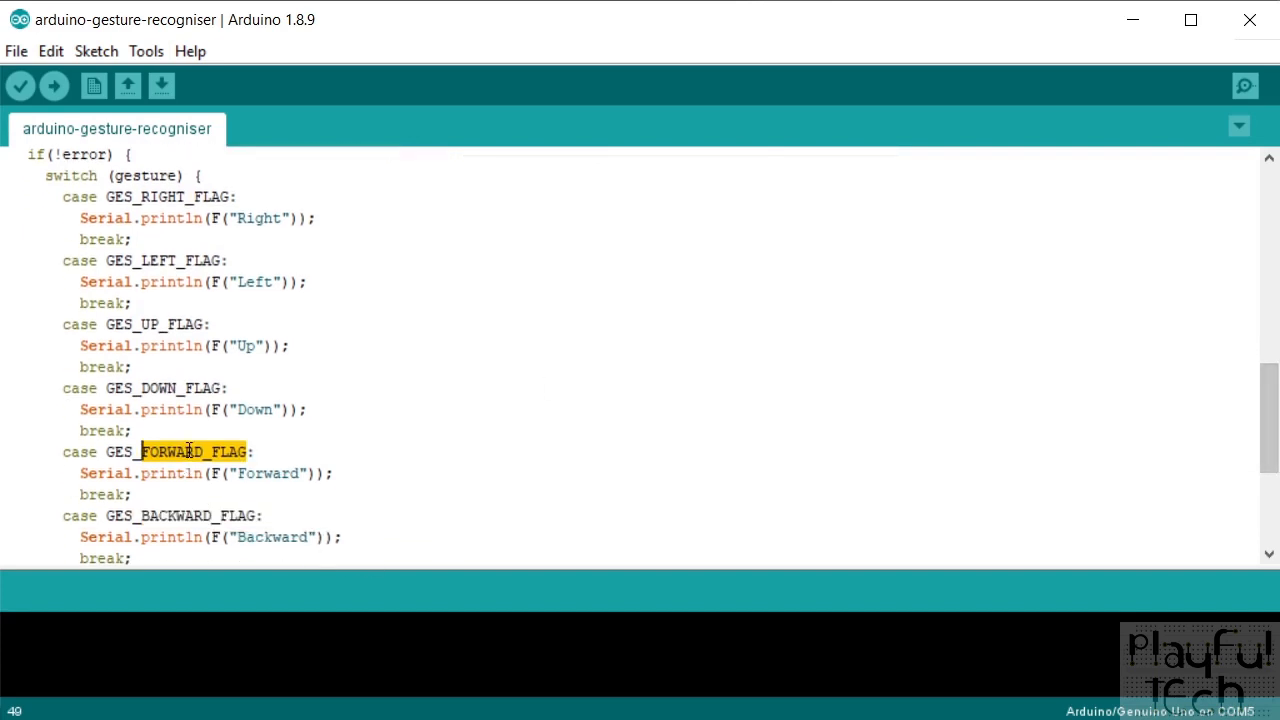
double_click(163, 388)
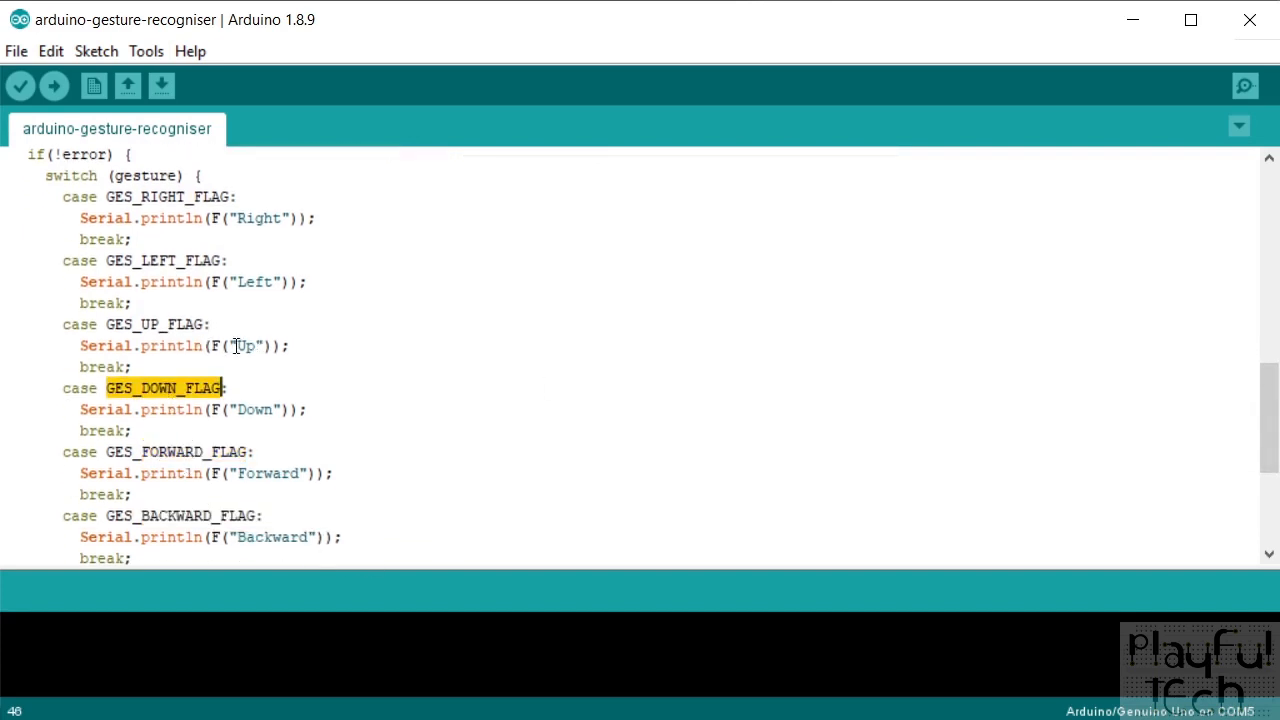
double_click(255, 281)
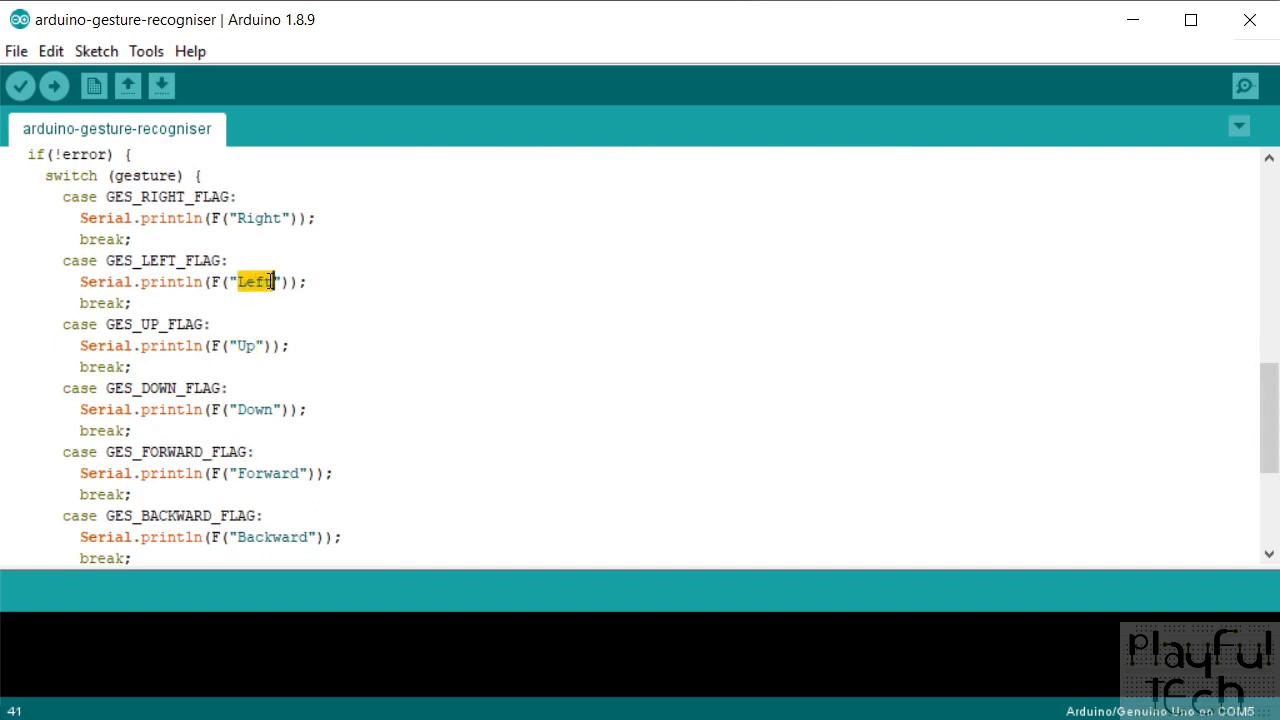
double_click(259, 218)
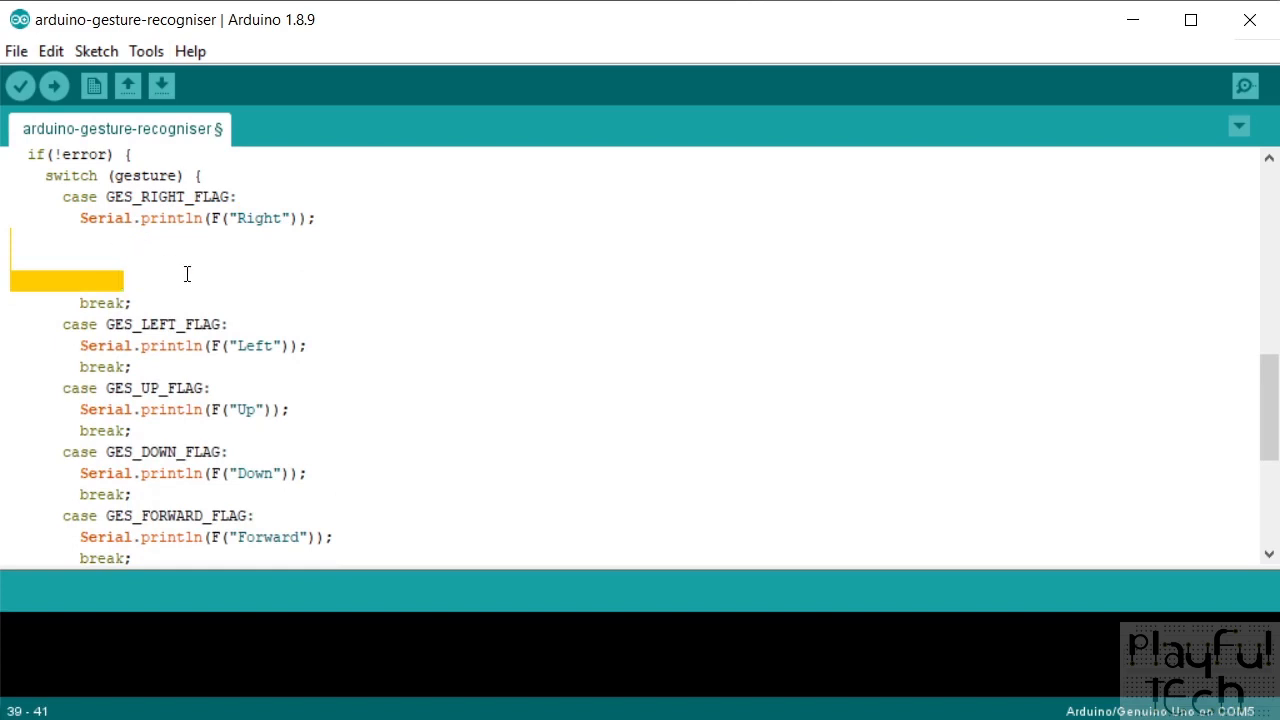
mouse_move(168, 242)
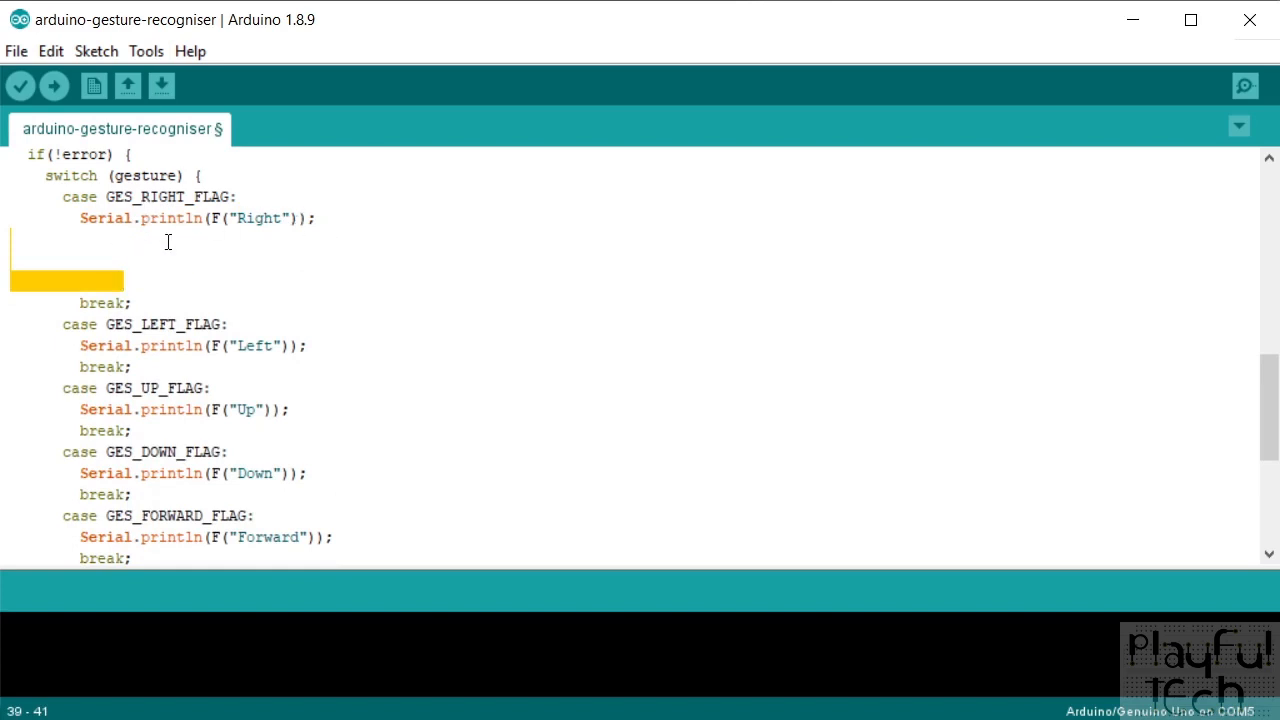
mouse_move(93, 263)
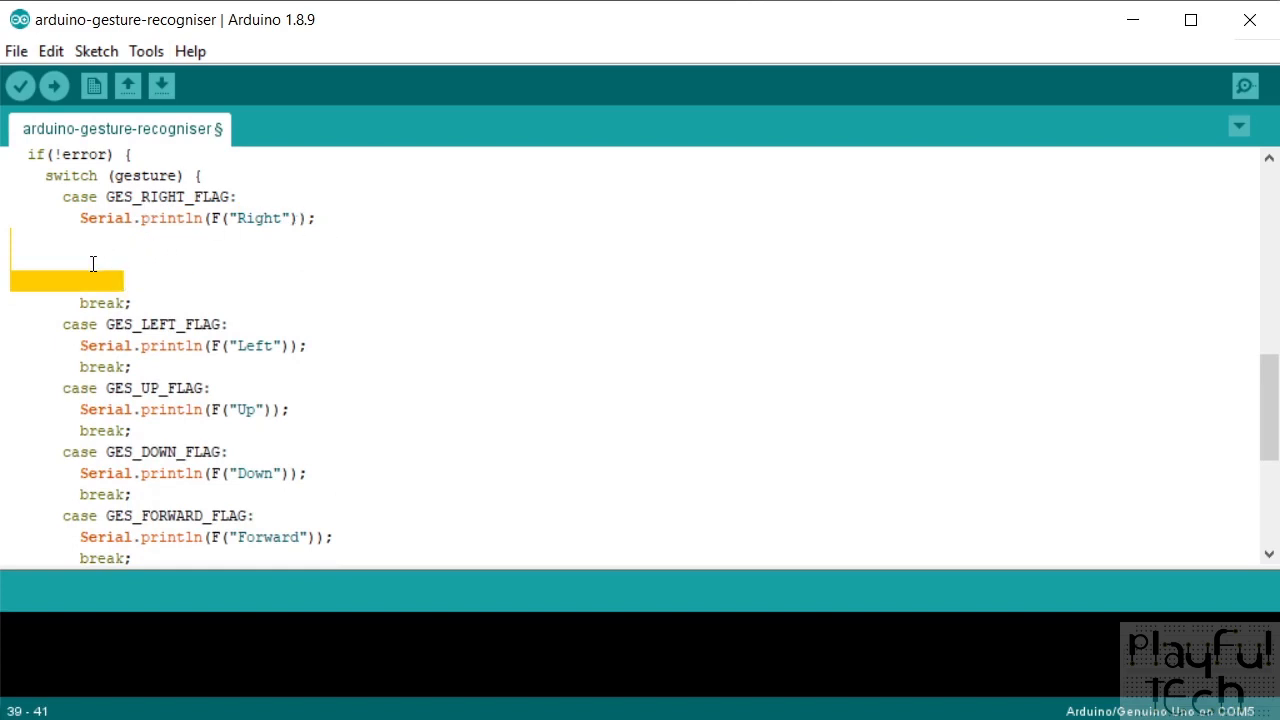
click(132, 302)
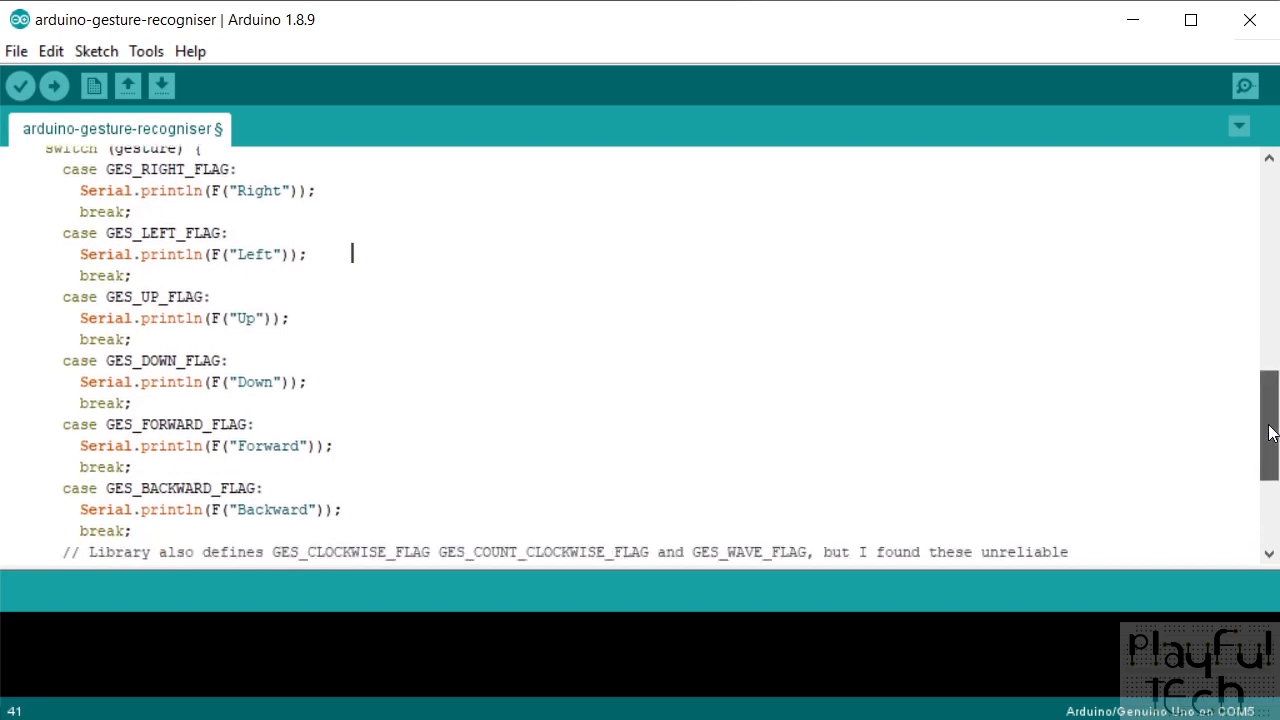
scroll(down, 3)
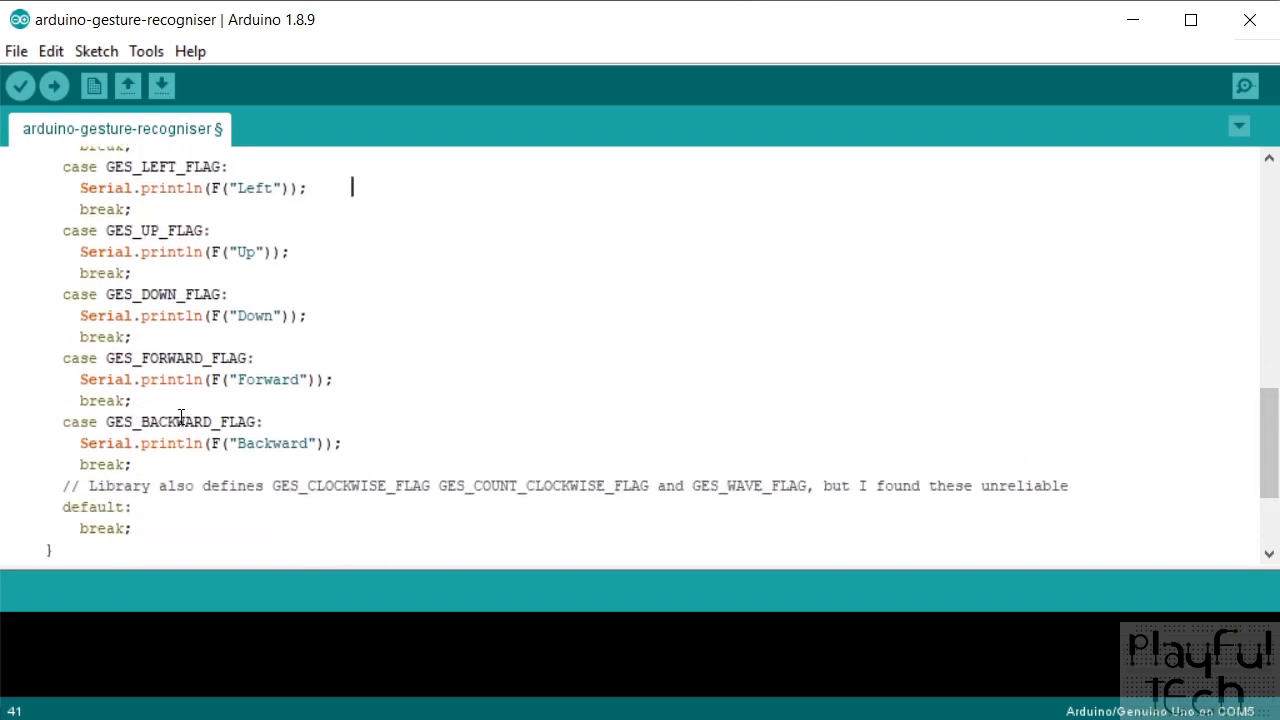
double_click(181, 421)
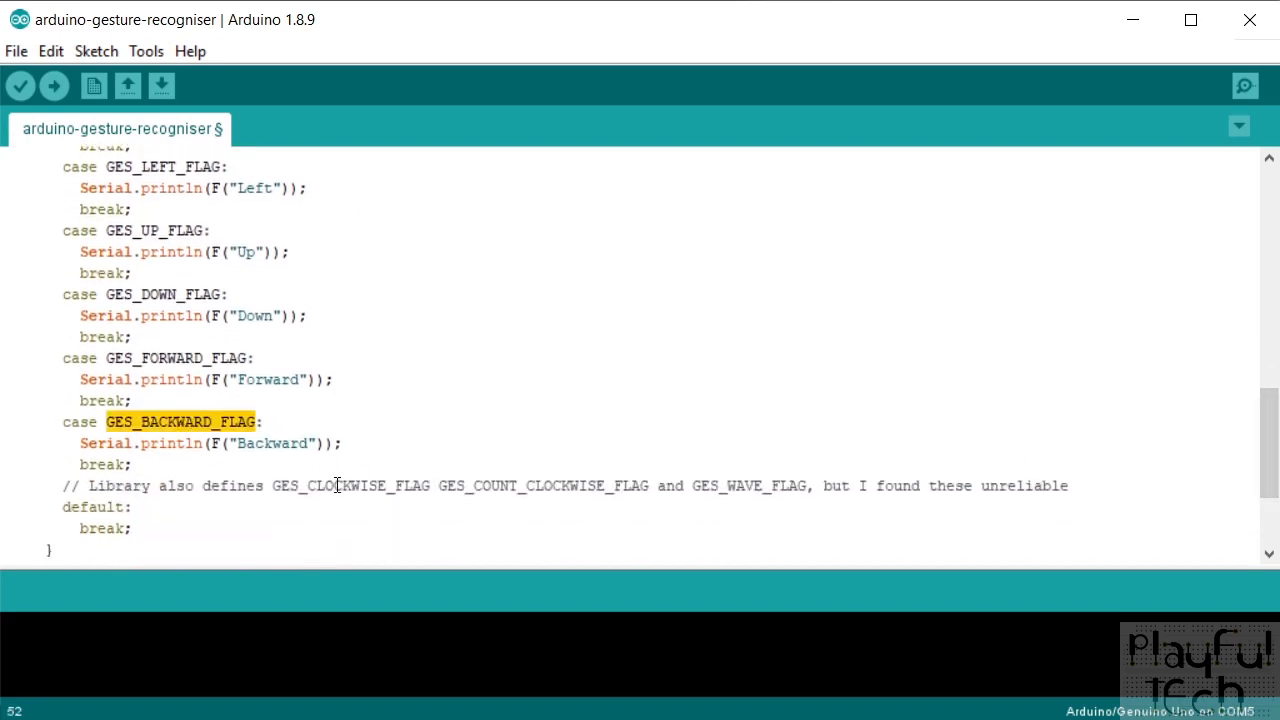
double_click(543, 485)
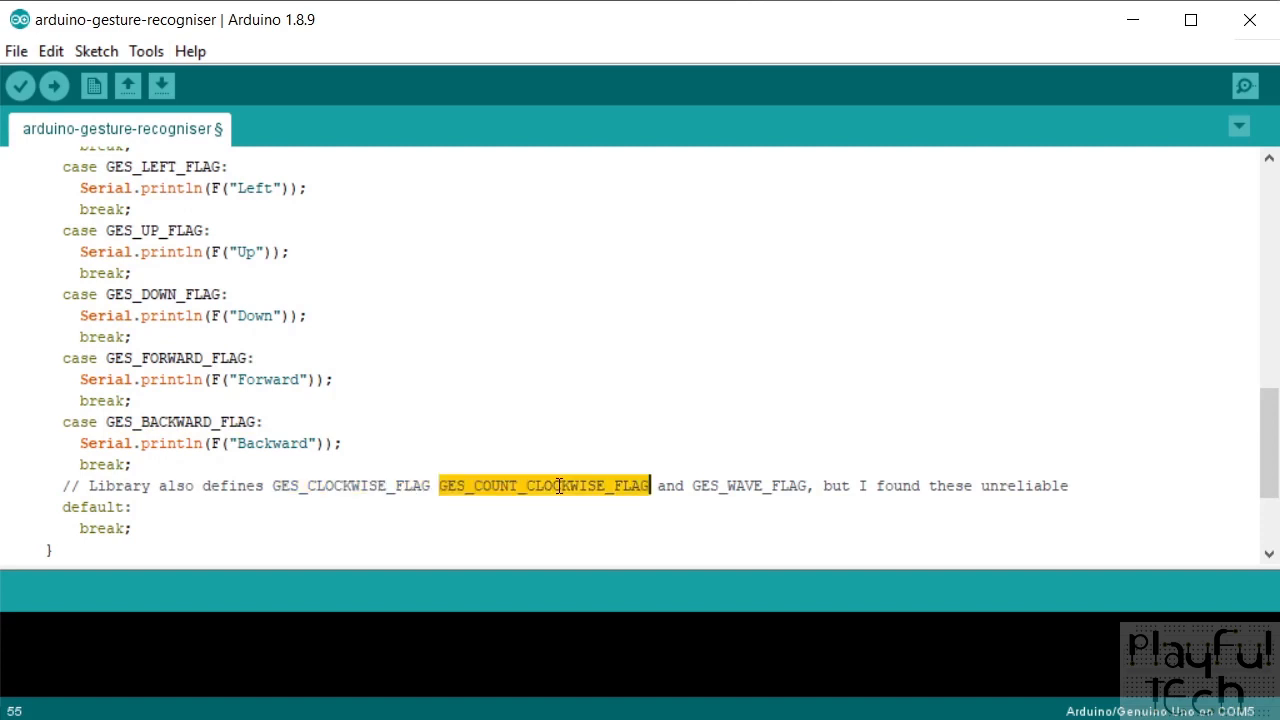
mouse_move(693, 511)
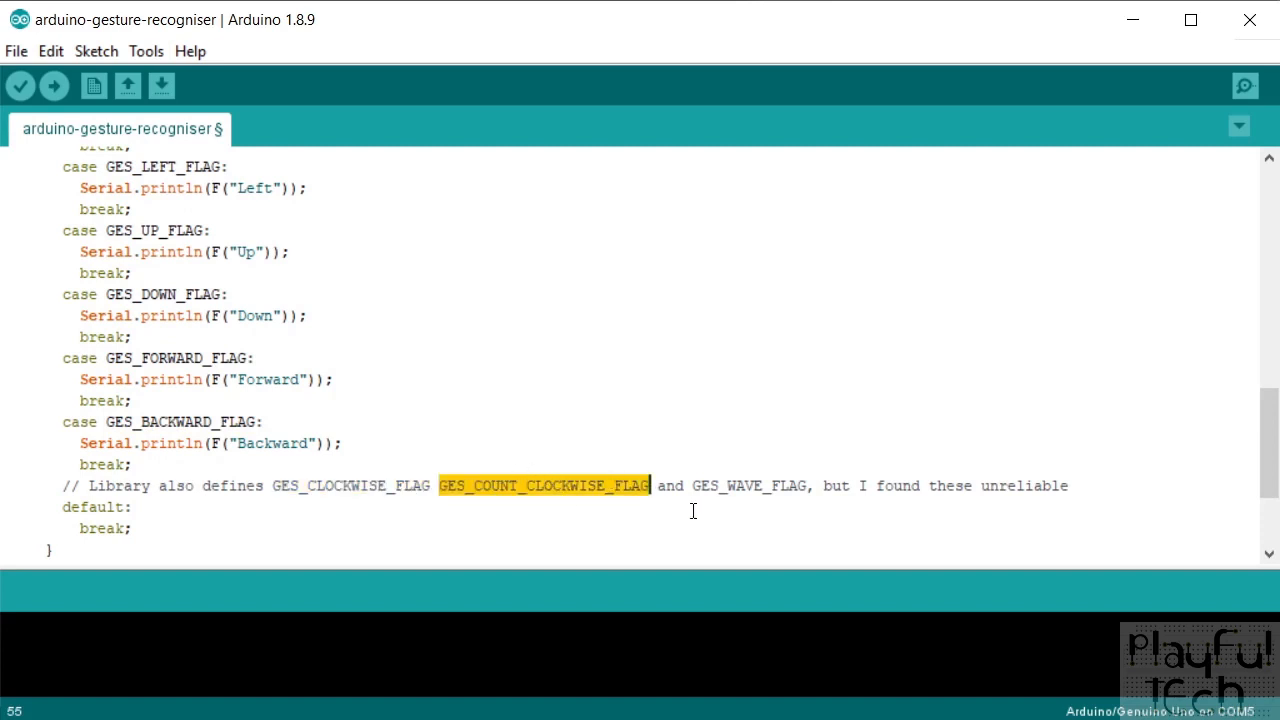
double_click(749, 485)
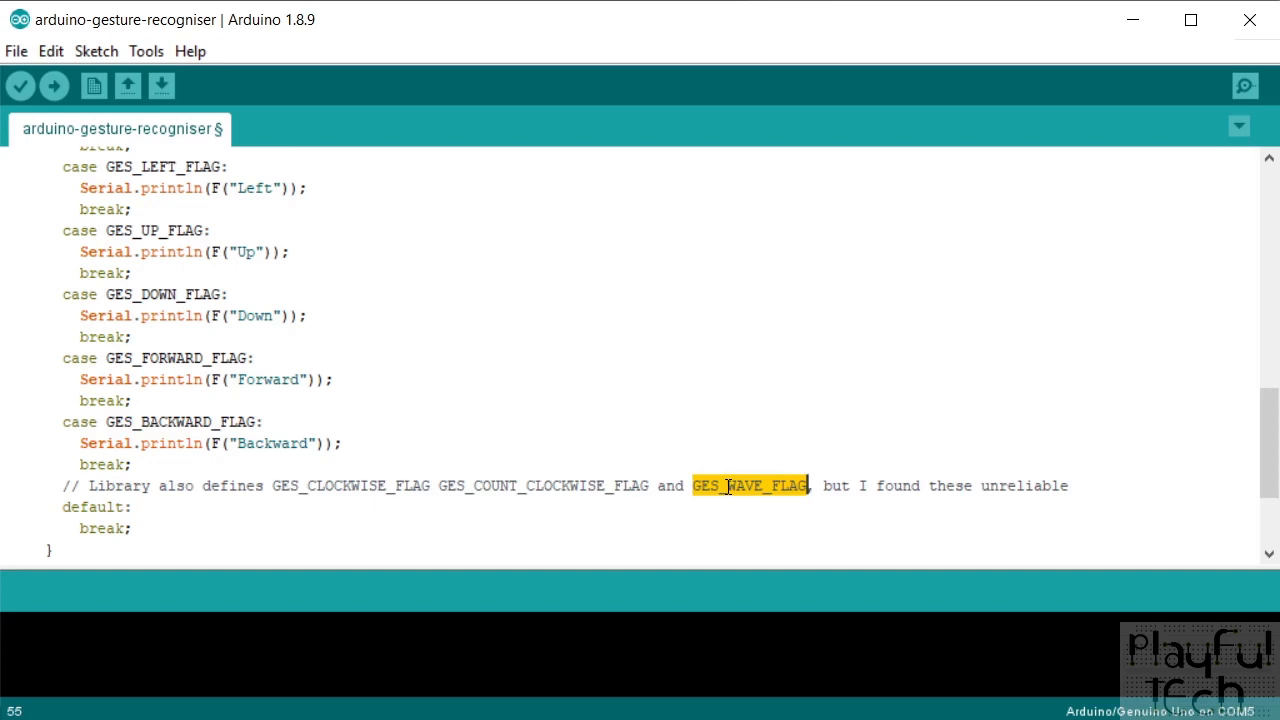
mouse_move(756, 424)
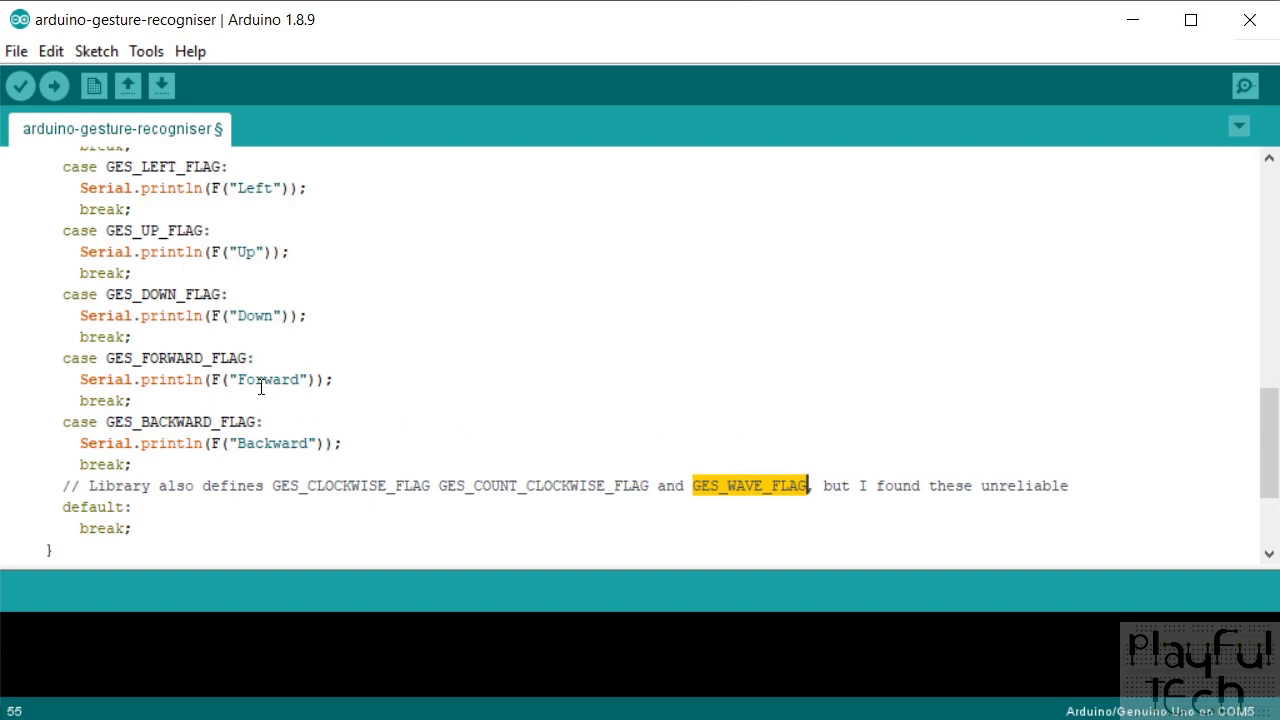
double_click(268, 379)
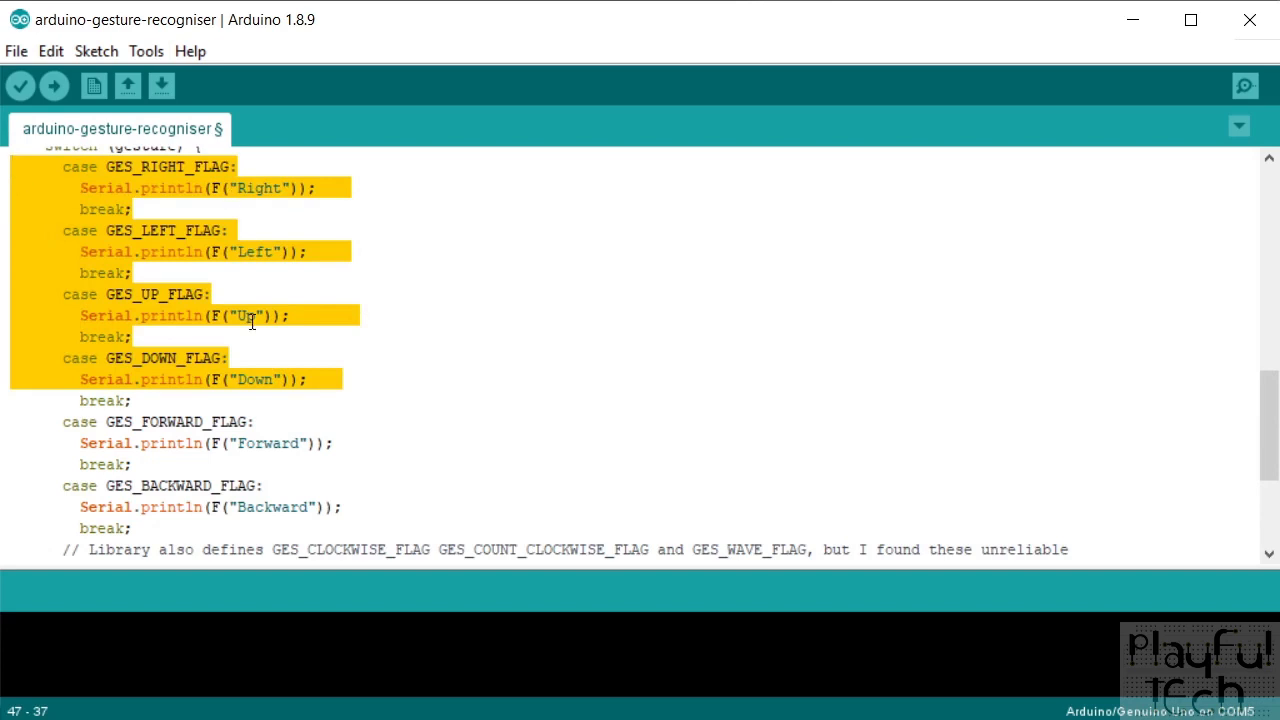
mouse_move(216, 162)
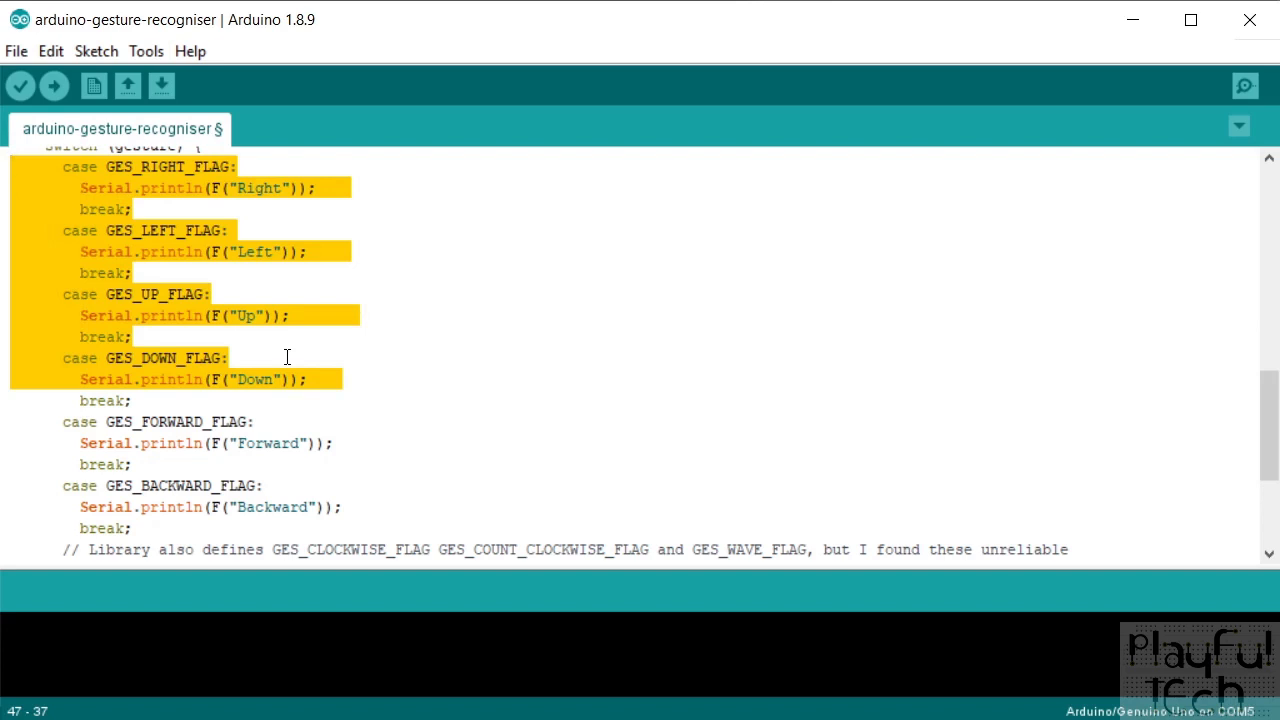
mouse_move(369, 498)
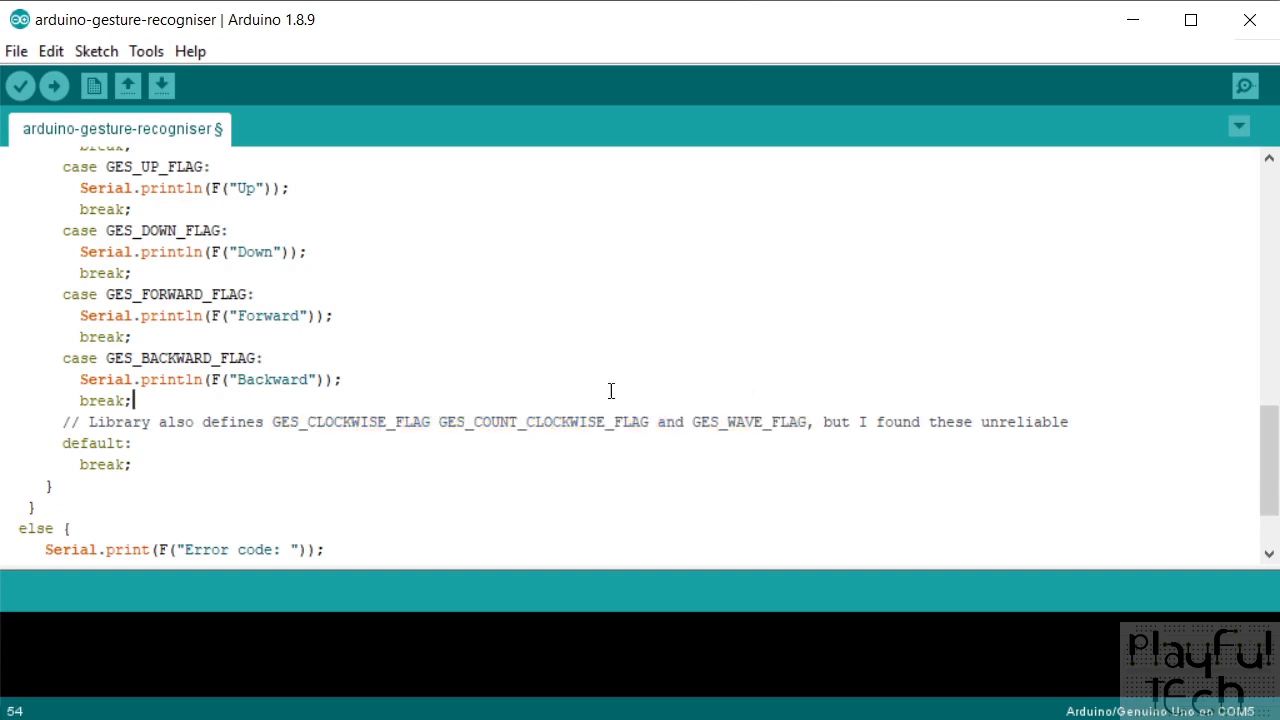
scroll(down, 3)
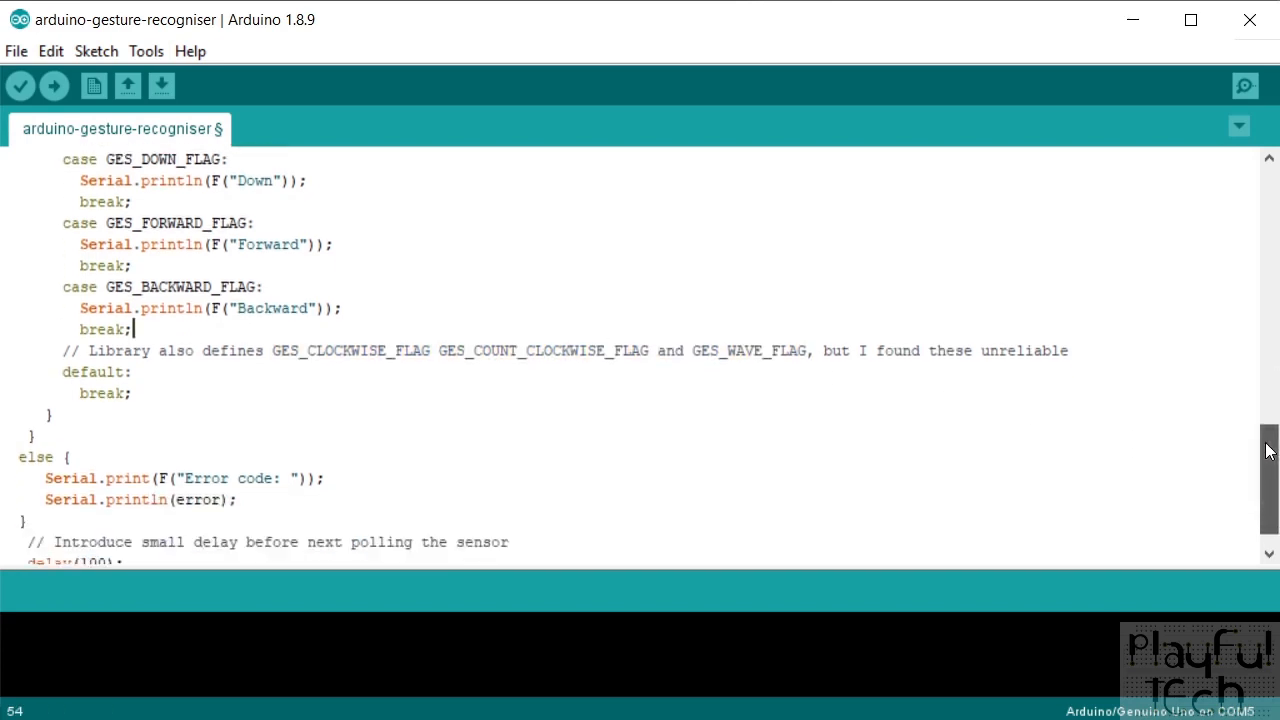
scroll(down, 3)
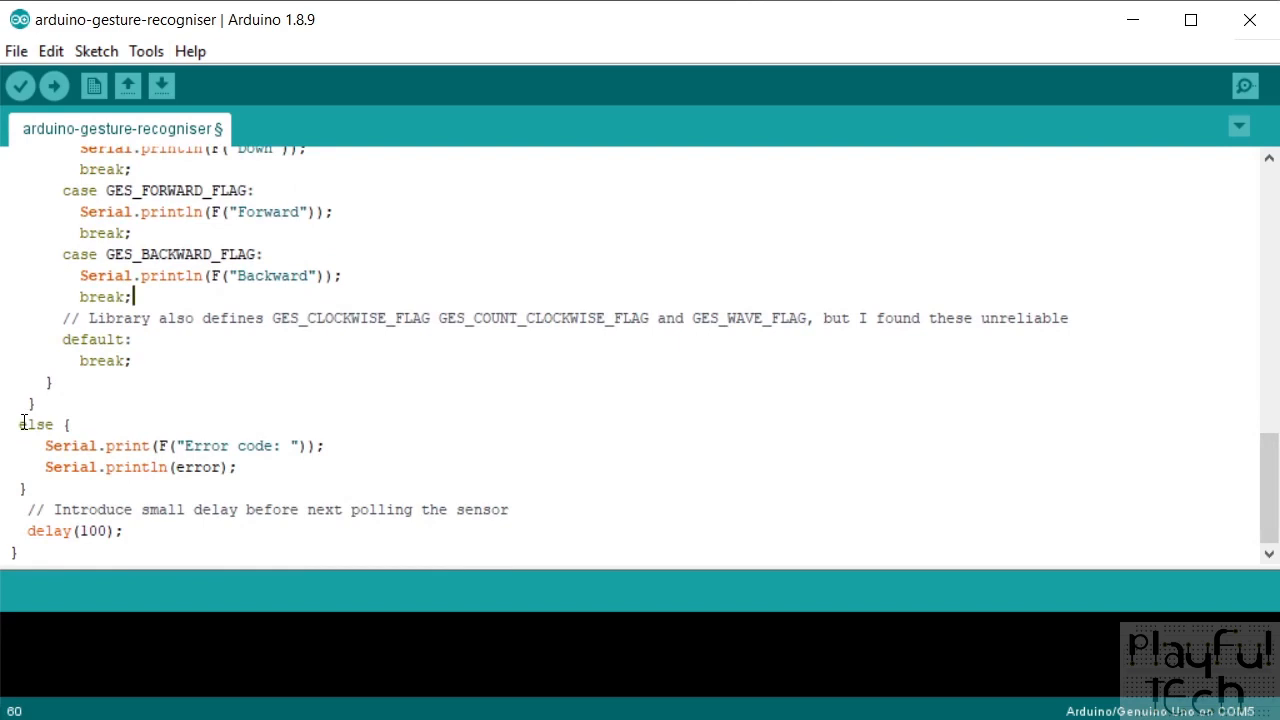